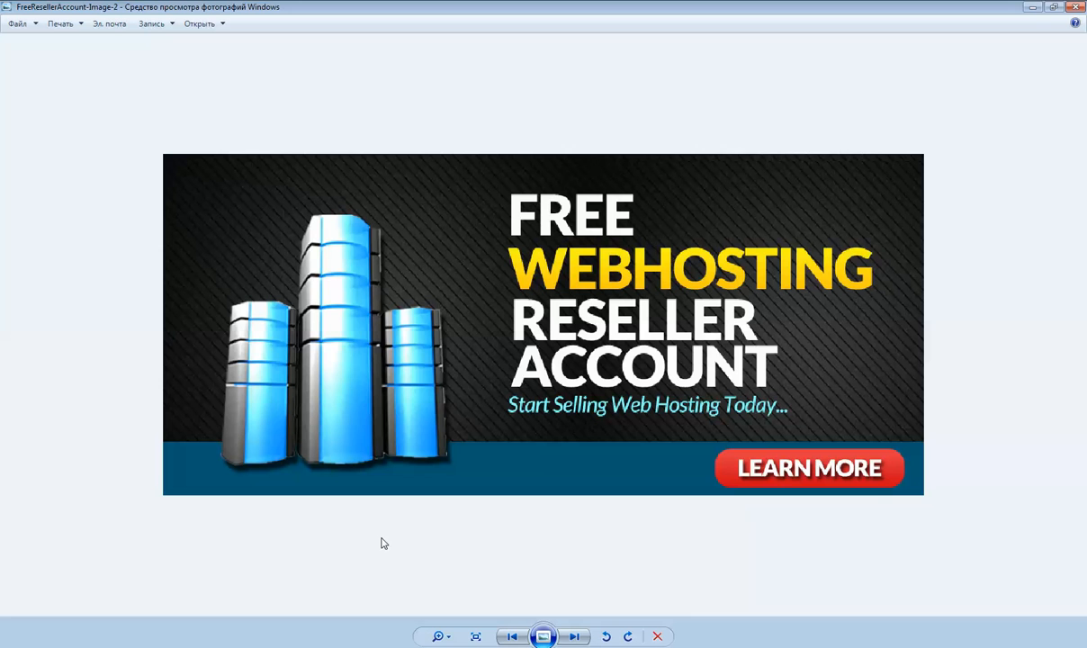
mouse_move(391, 540)
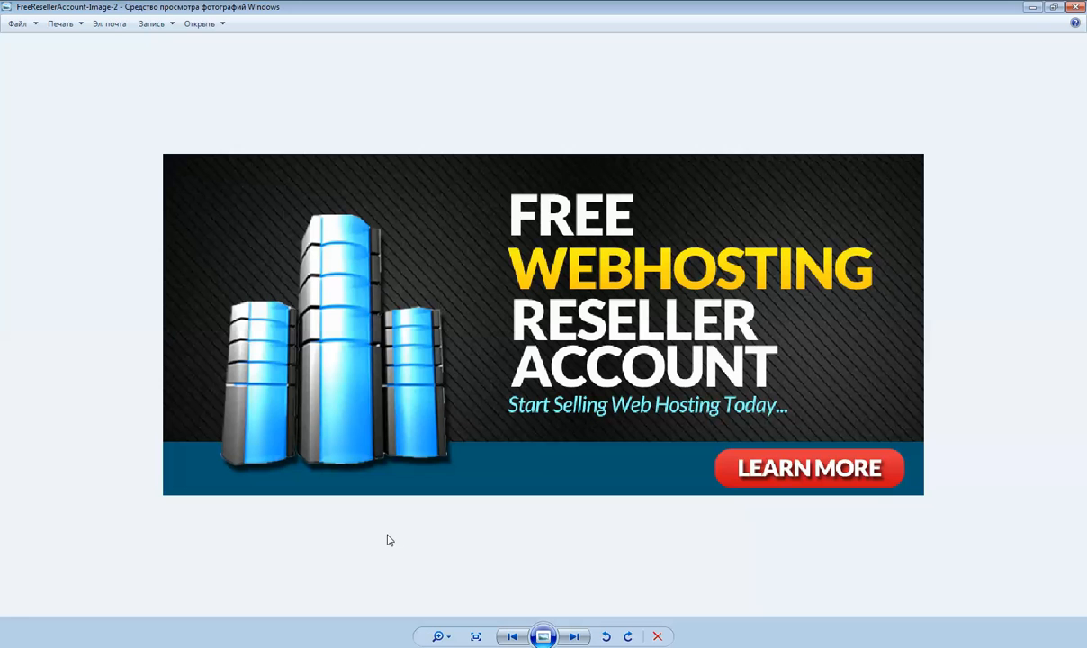
mouse_move(386, 442)
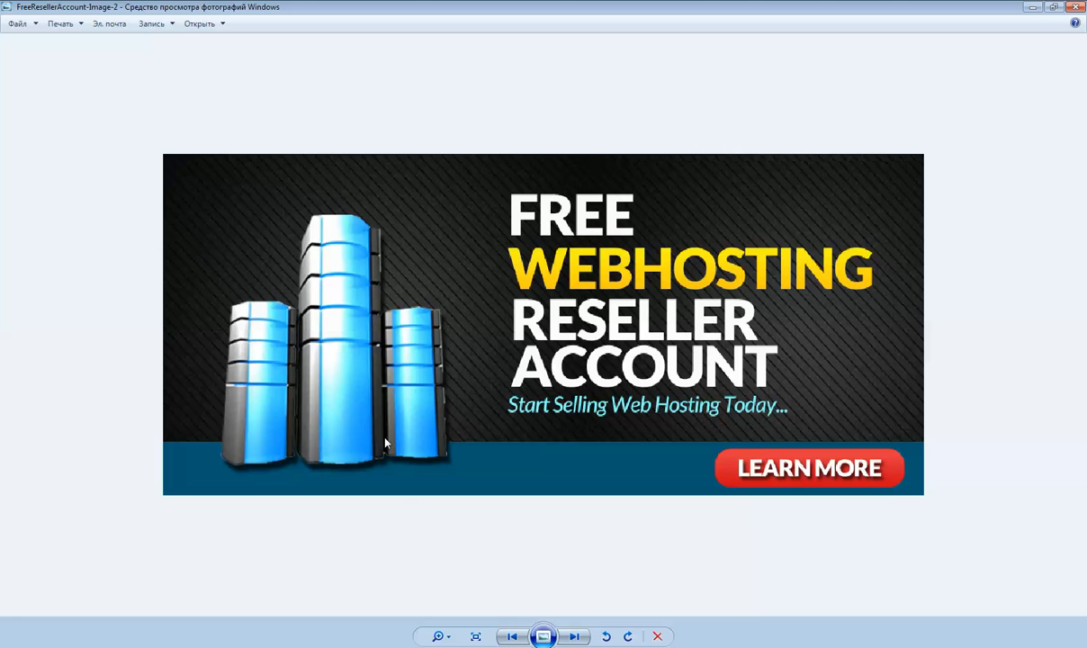
mouse_move(378, 394)
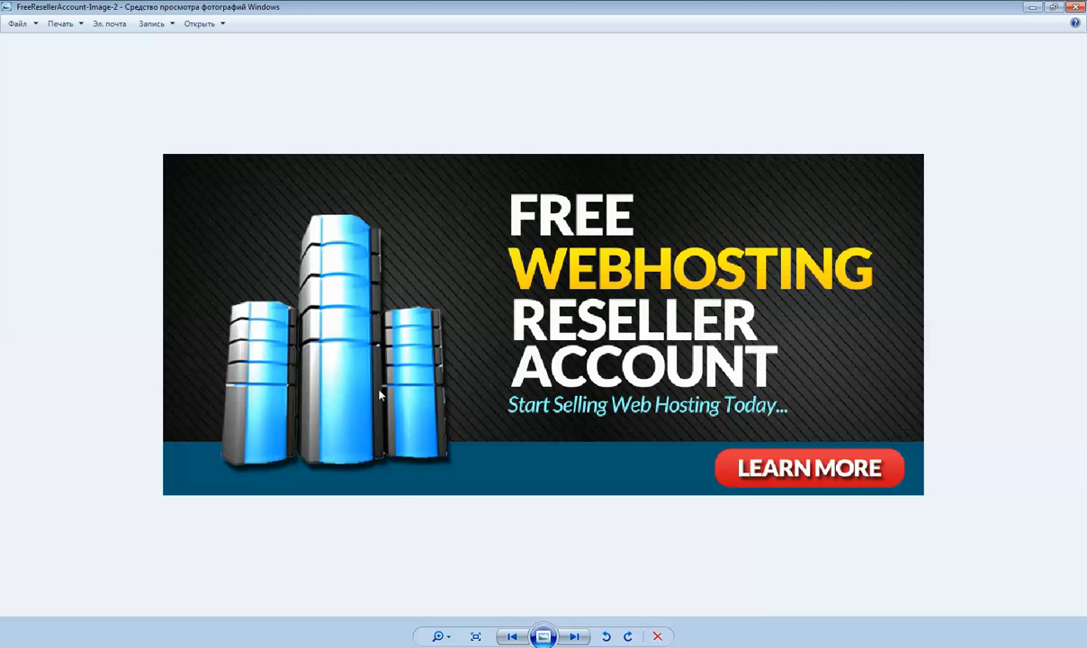
mouse_move(562, 360)
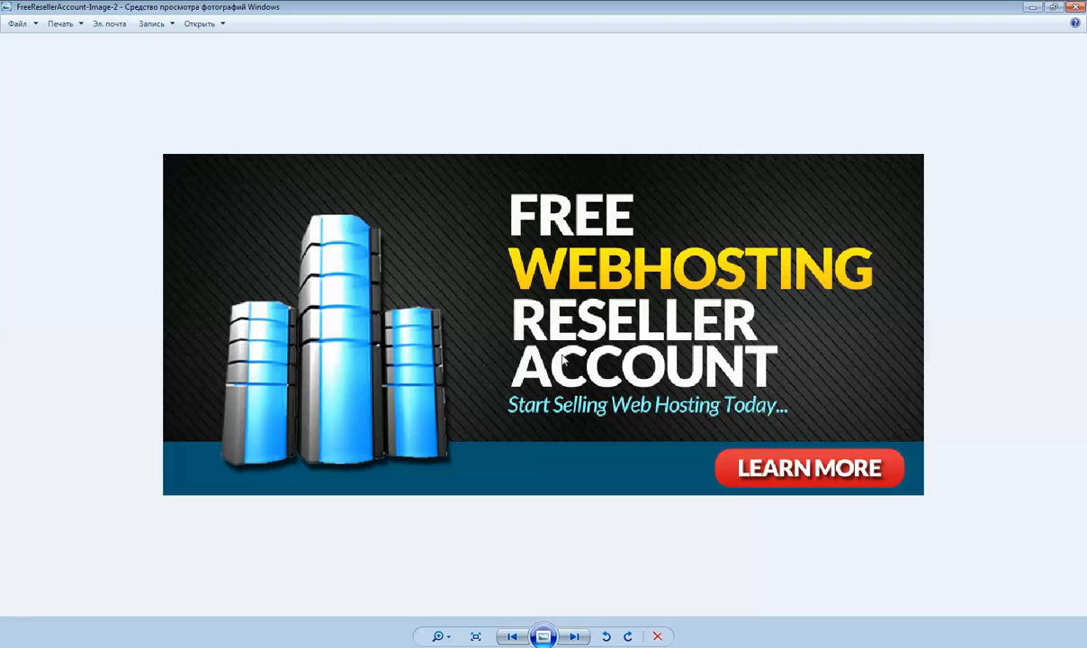
mouse_move(612, 373)
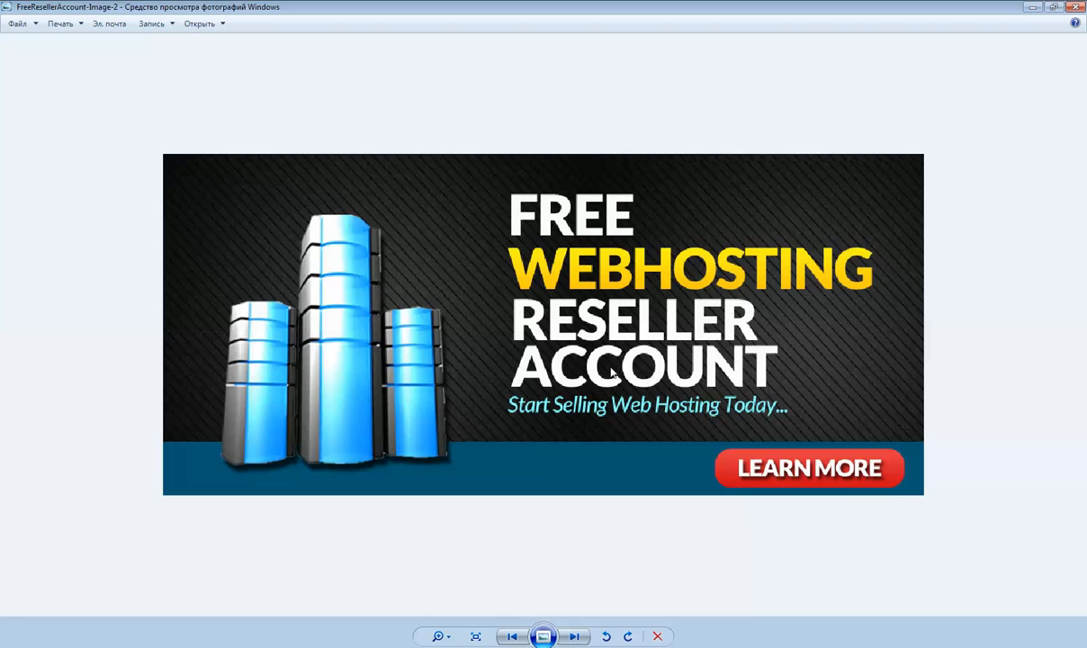
mouse_move(547, 303)
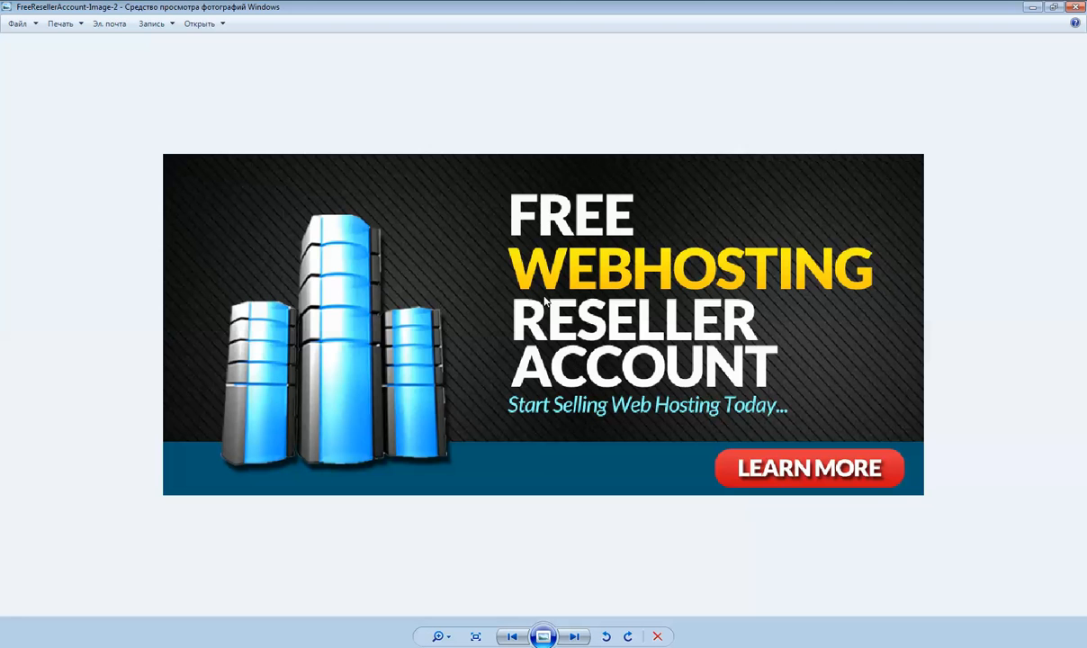
mouse_move(569, 349)
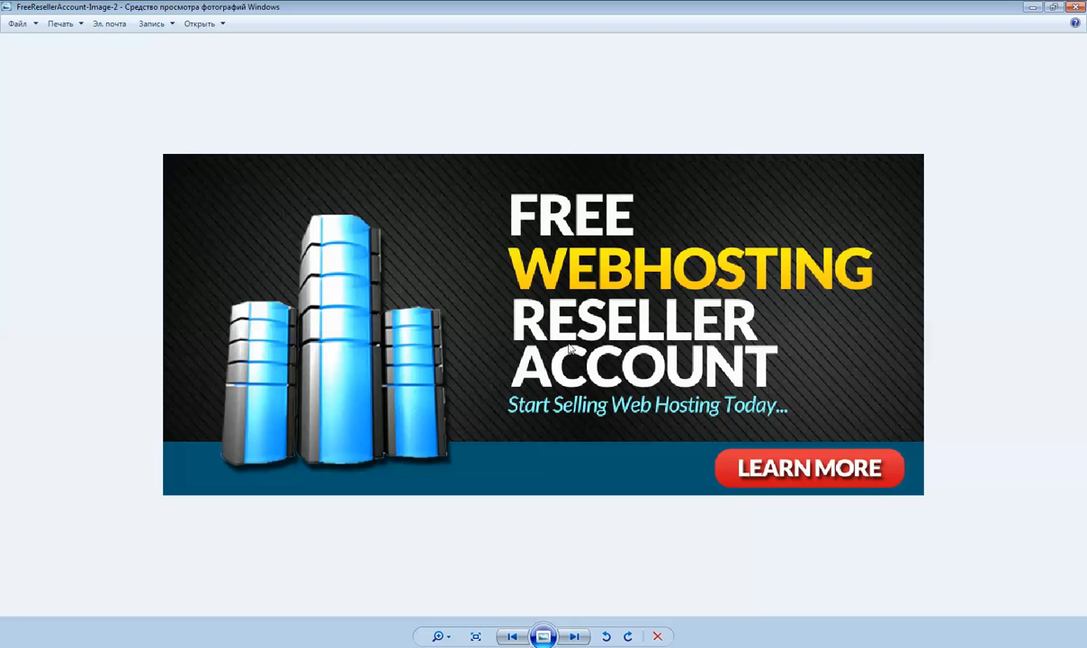
mouse_move(555, 326)
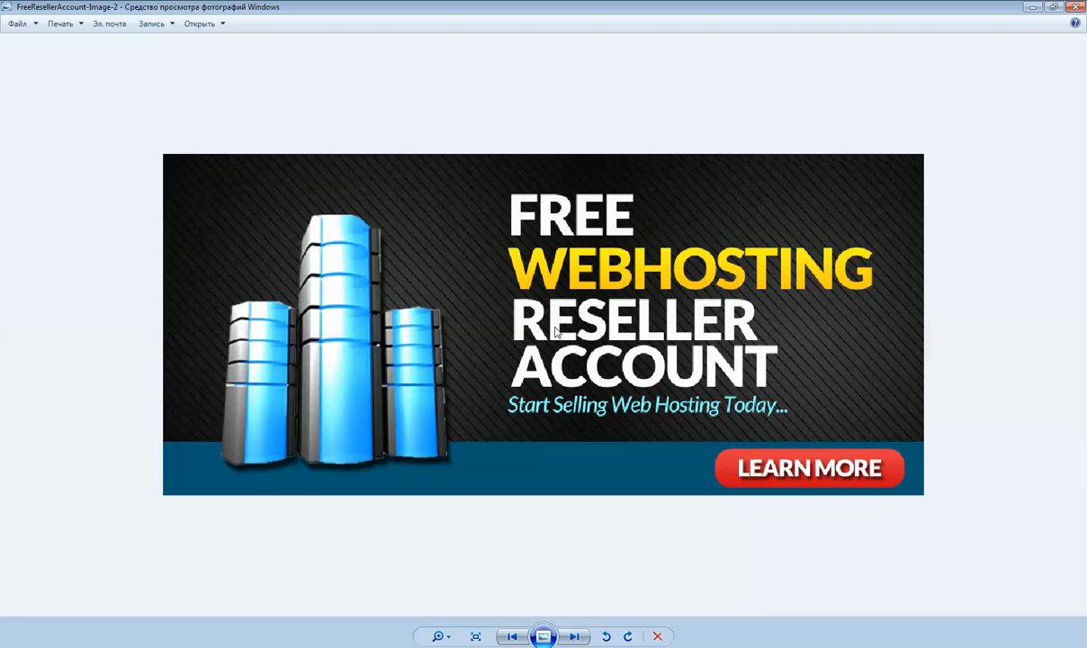
mouse_move(632, 309)
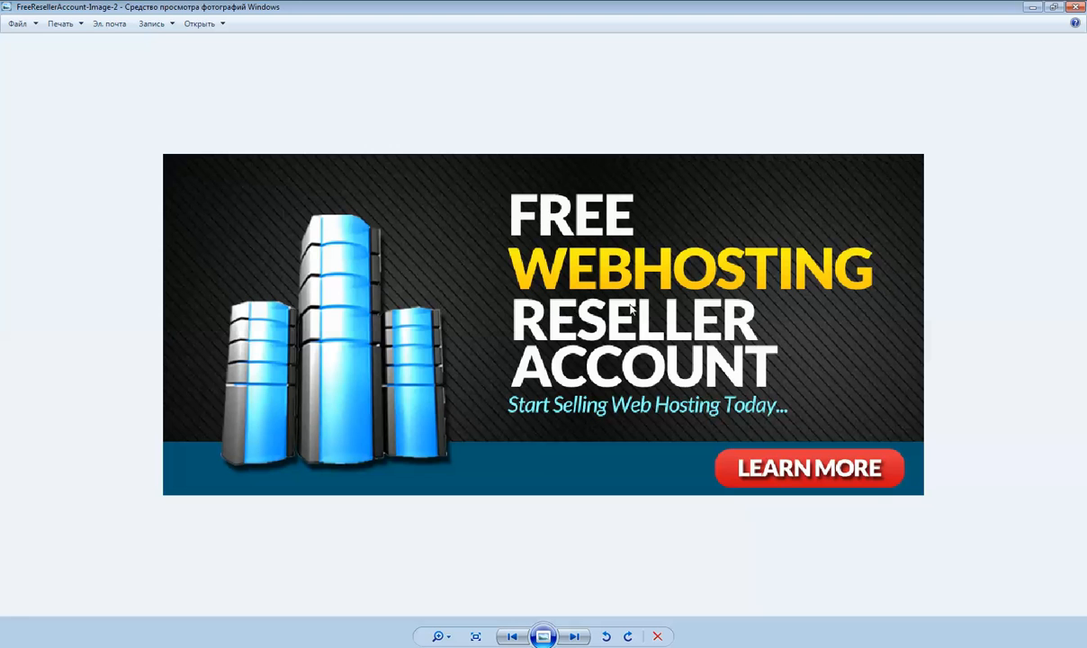
mouse_move(990, 27)
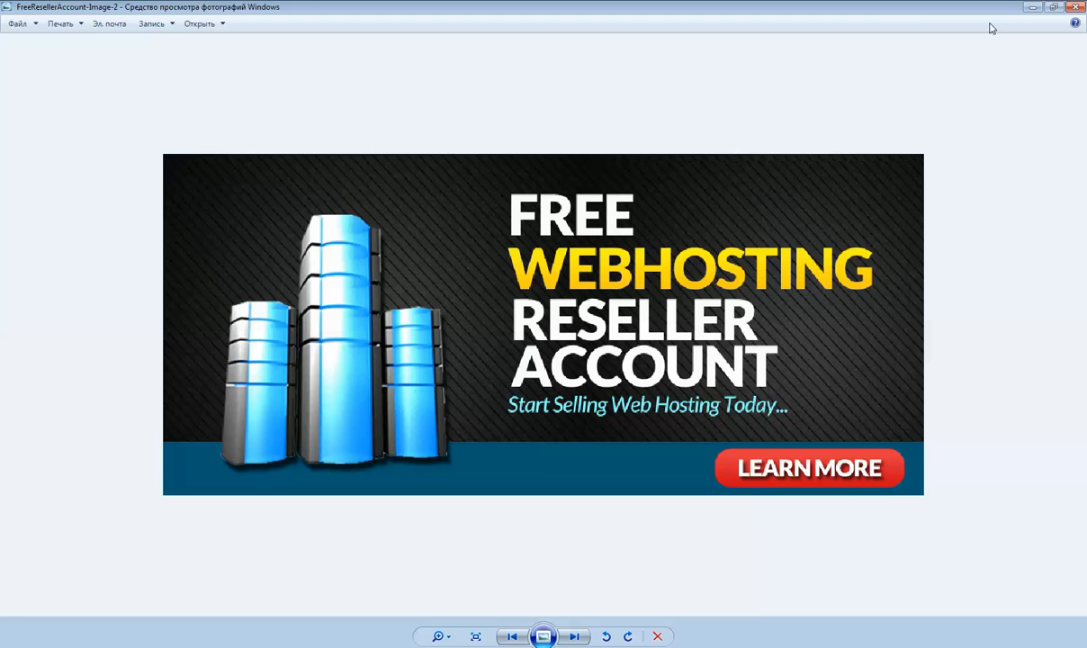
mouse_move(1034, 11)
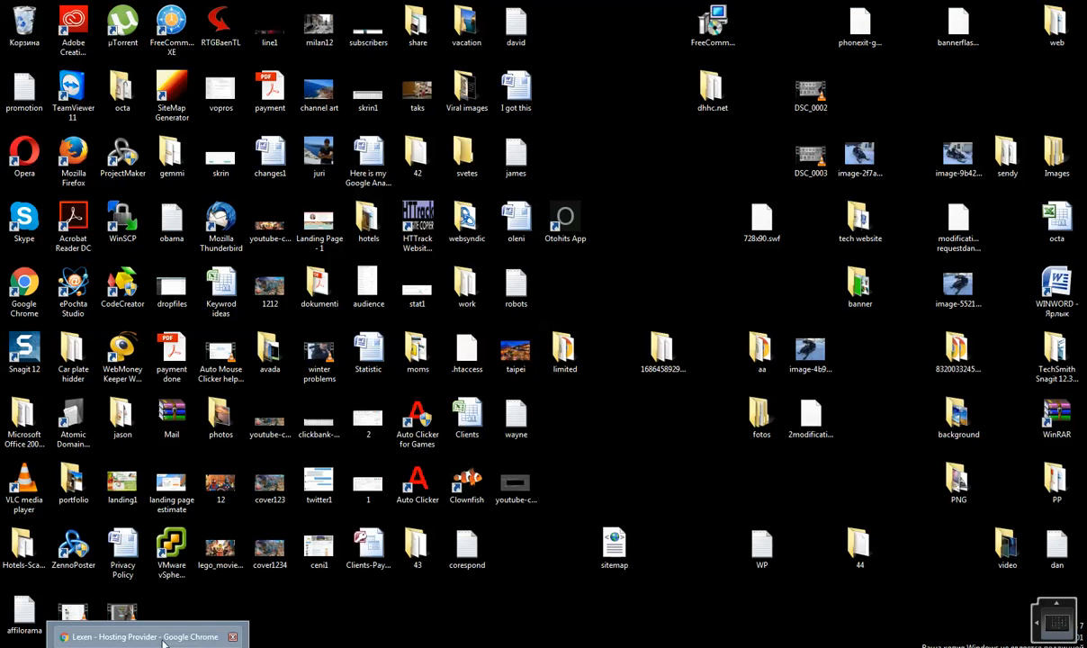
- Scroll the Lexen site to the Prices section with the Personal, Enterprise and Business plans
click(145, 637)
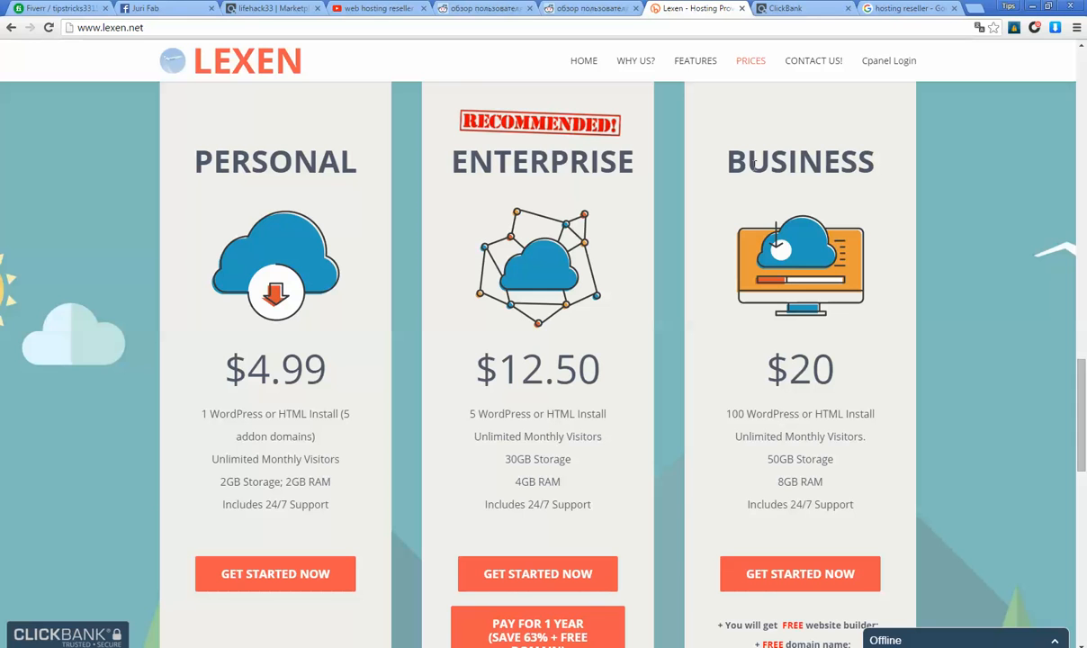
mouse_move(645, 225)
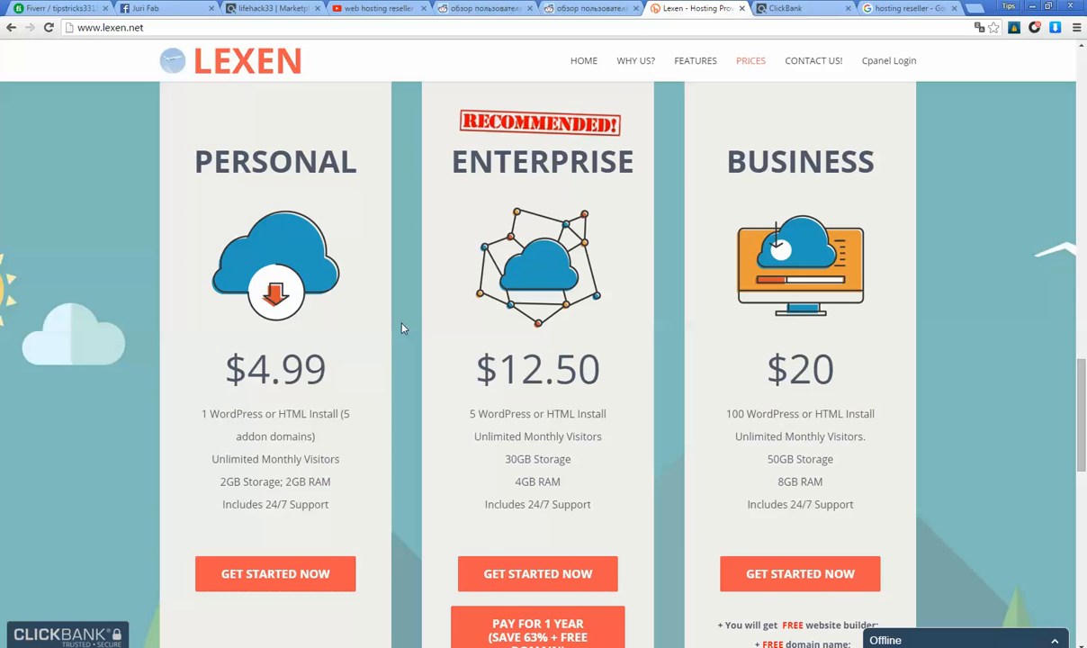
mouse_move(329, 208)
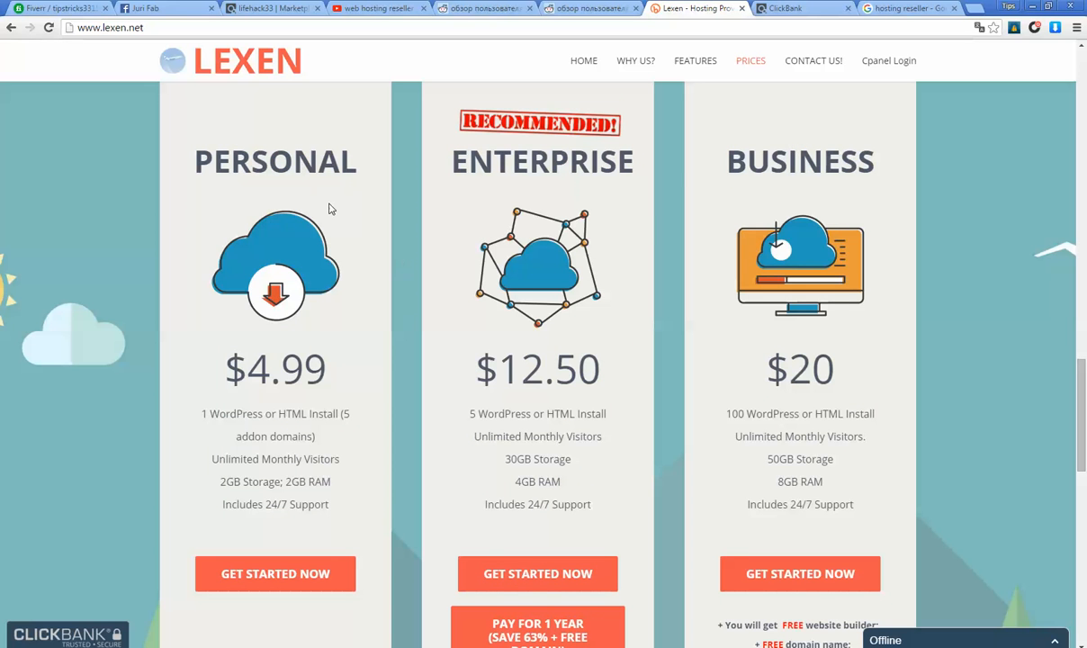
mouse_move(774, 162)
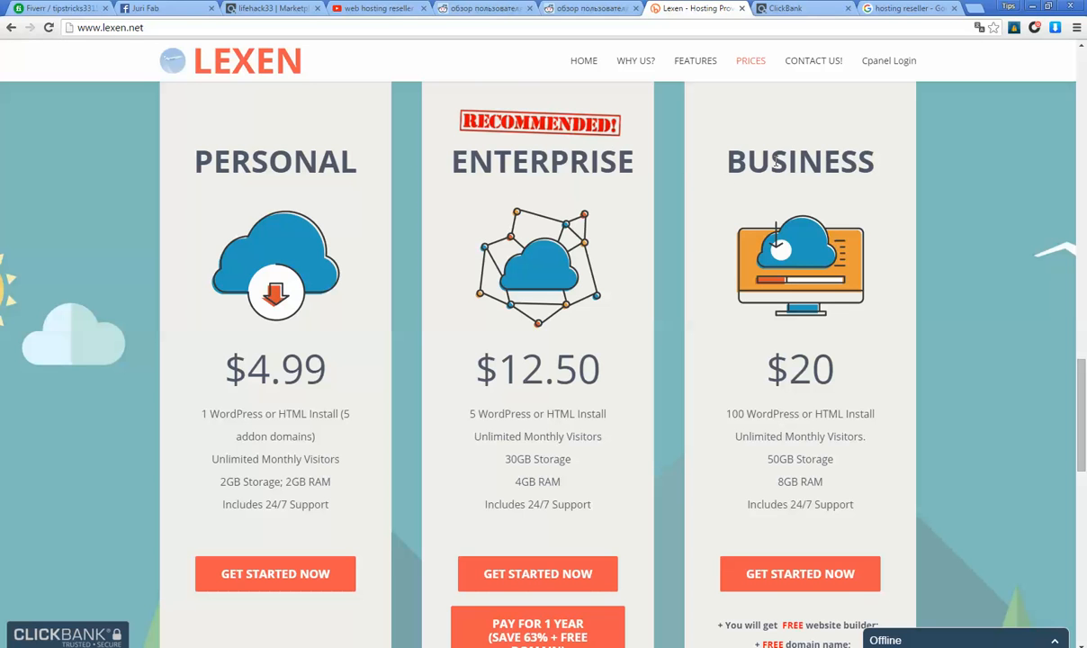
mouse_move(828, 277)
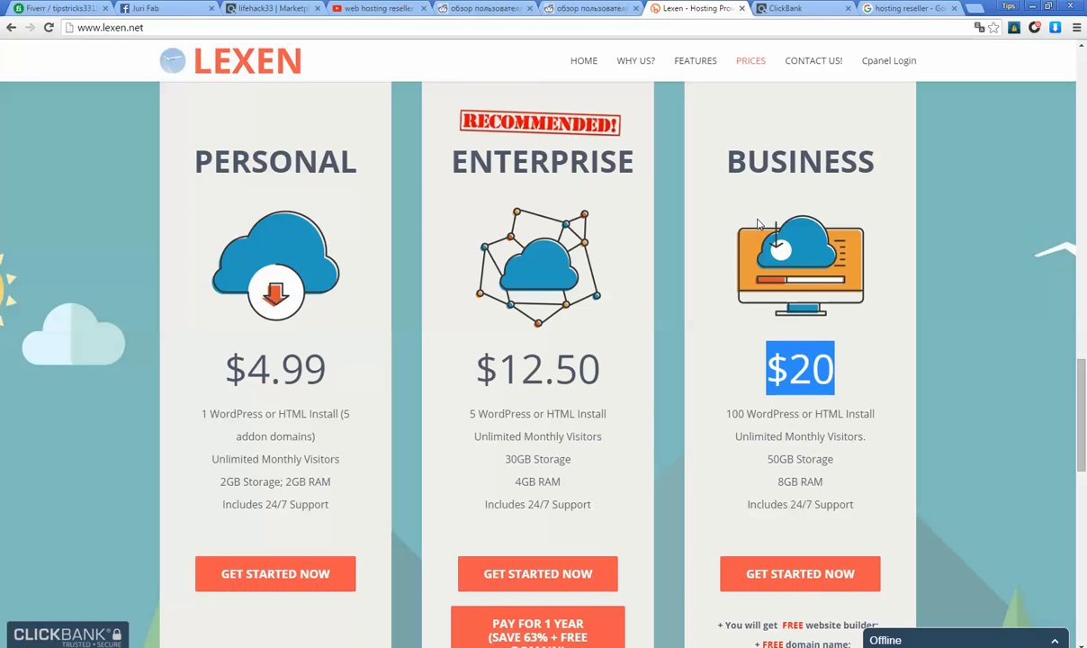
mouse_move(835, 206)
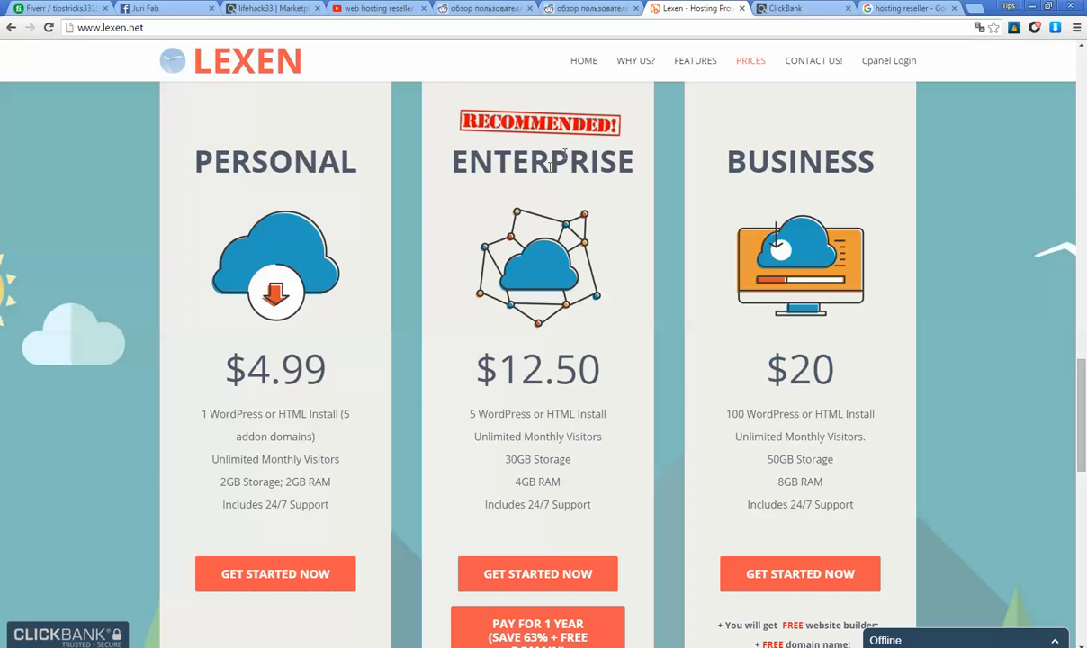
mouse_move(605, 237)
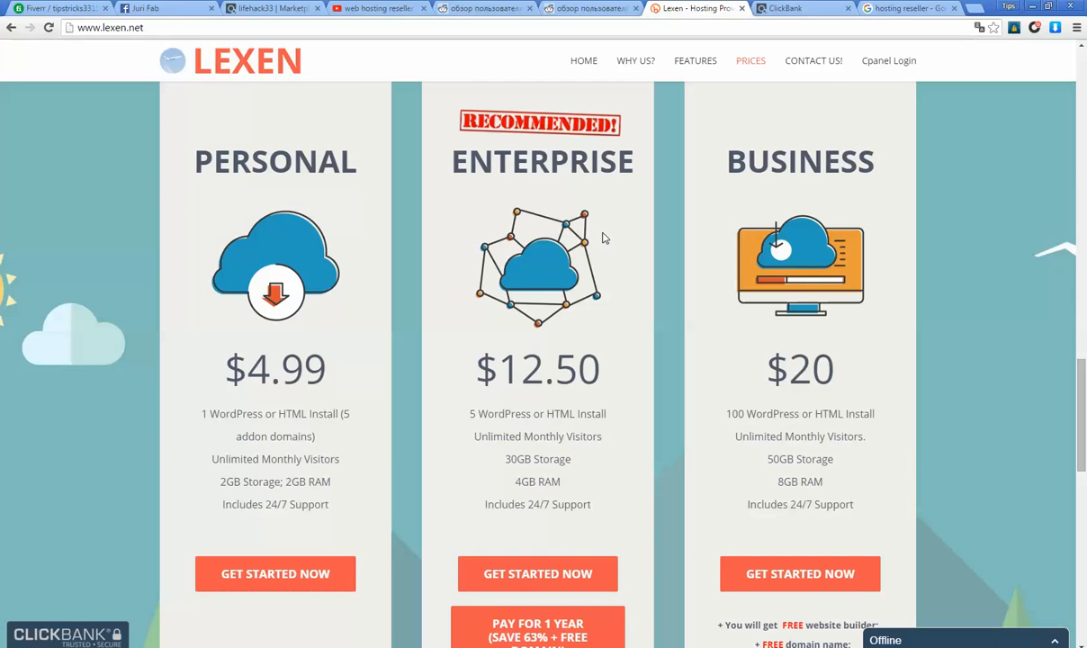
mouse_move(720, 329)
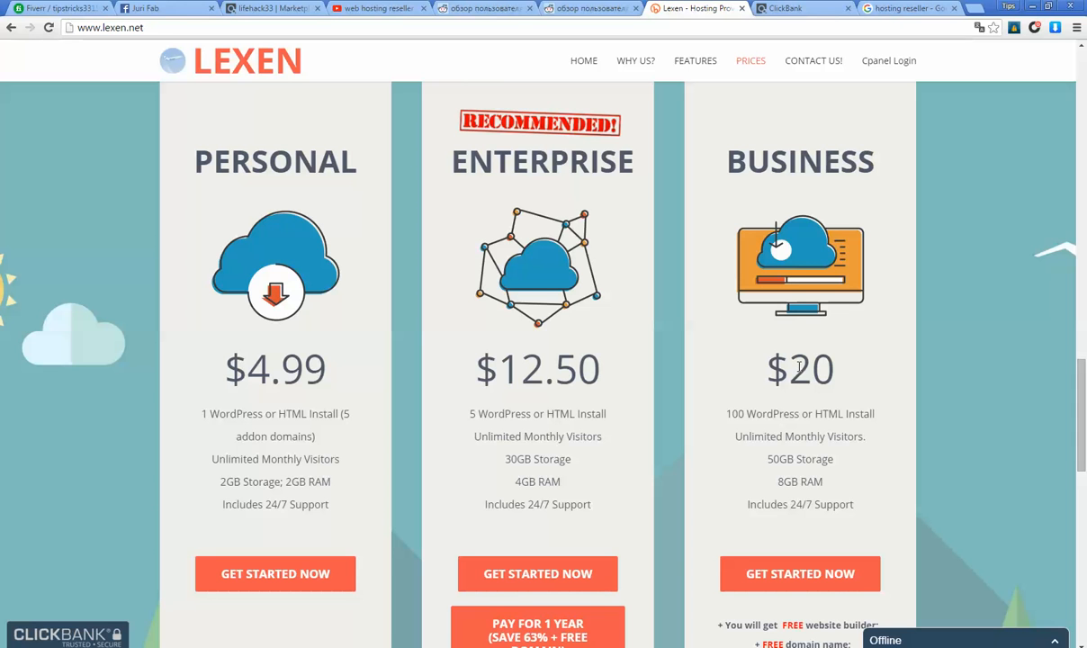
mouse_move(524, 306)
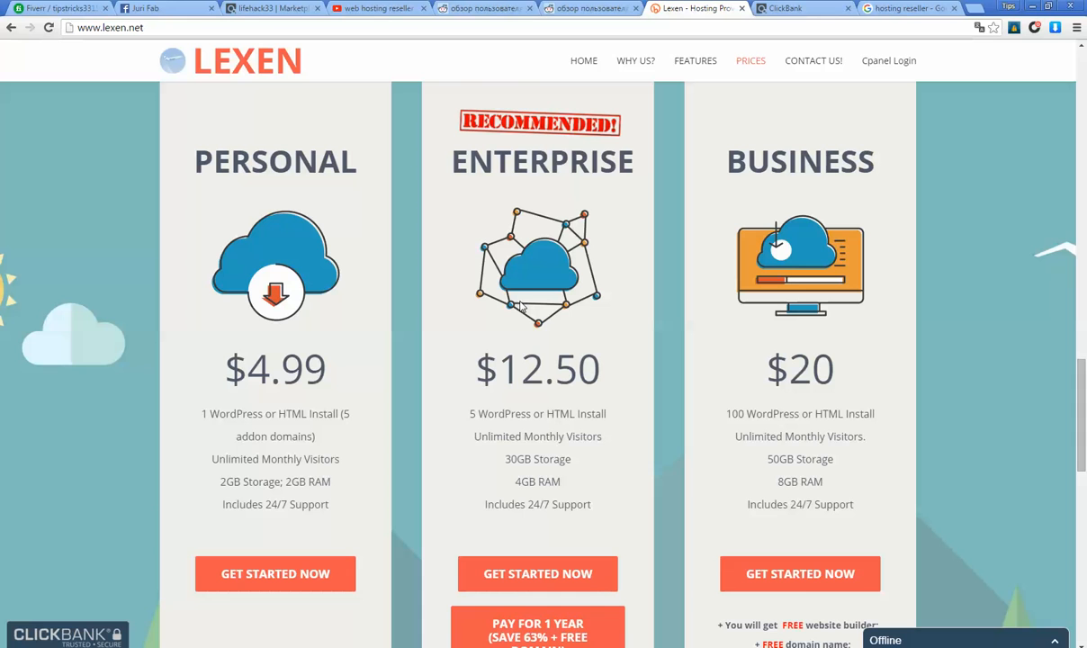
mouse_move(428, 244)
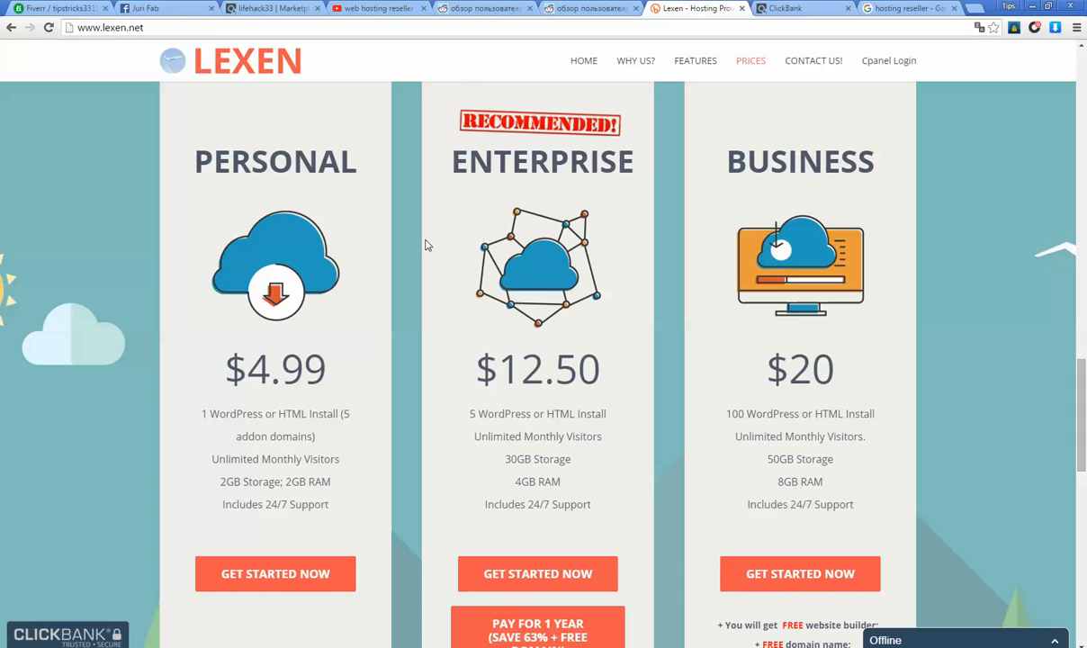
mouse_move(198, 256)
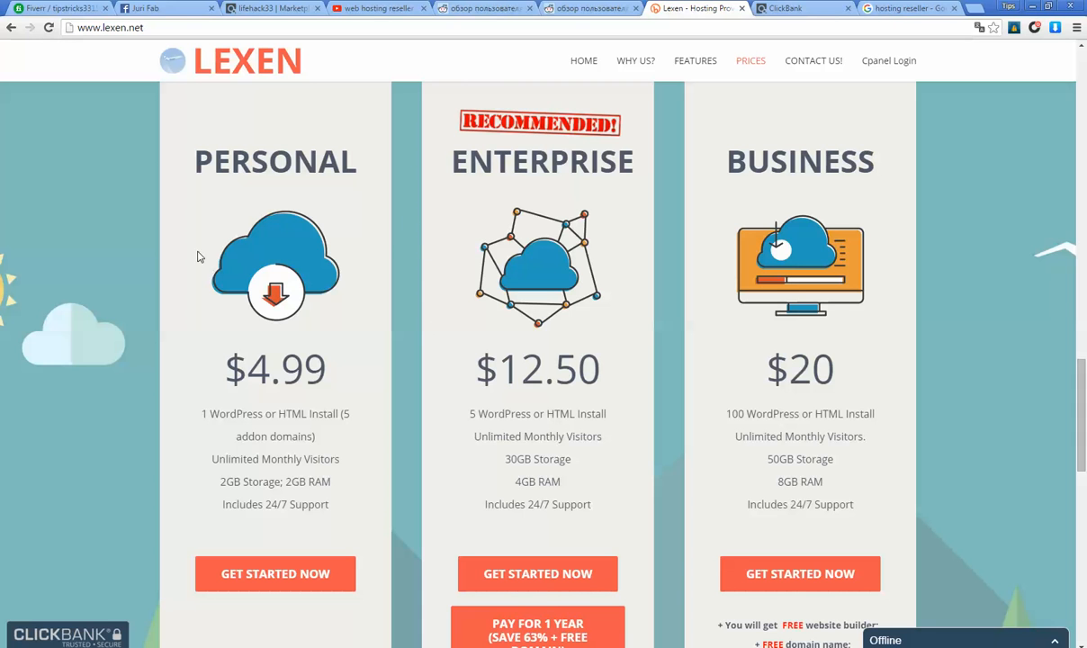
mouse_move(439, 292)
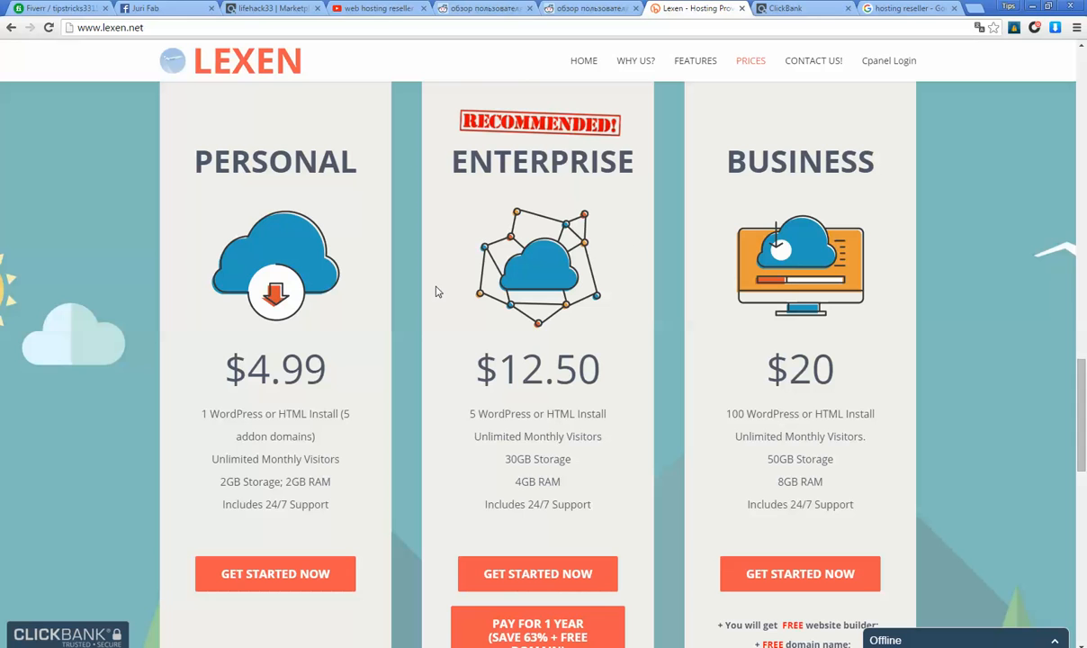
mouse_move(677, 183)
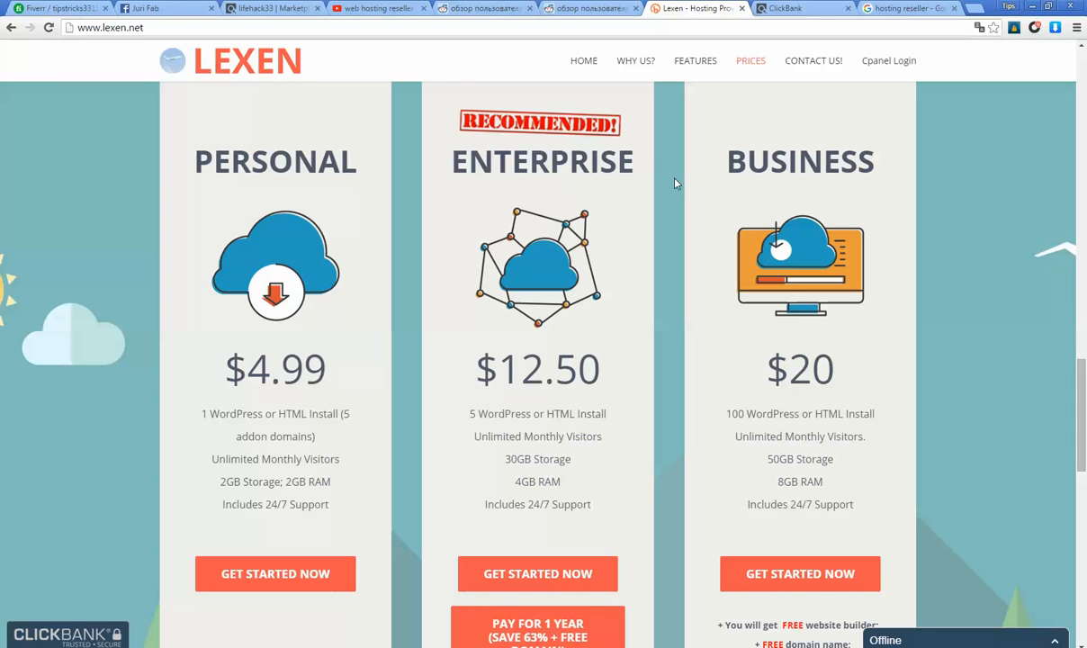
mouse_move(432, 176)
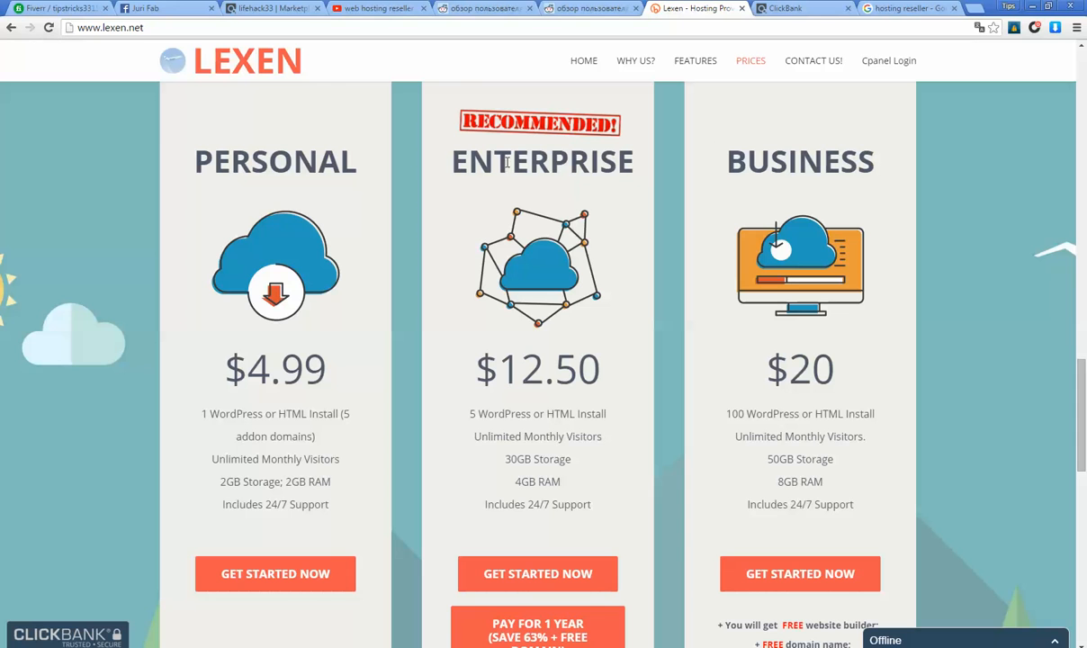
mouse_move(566, 189)
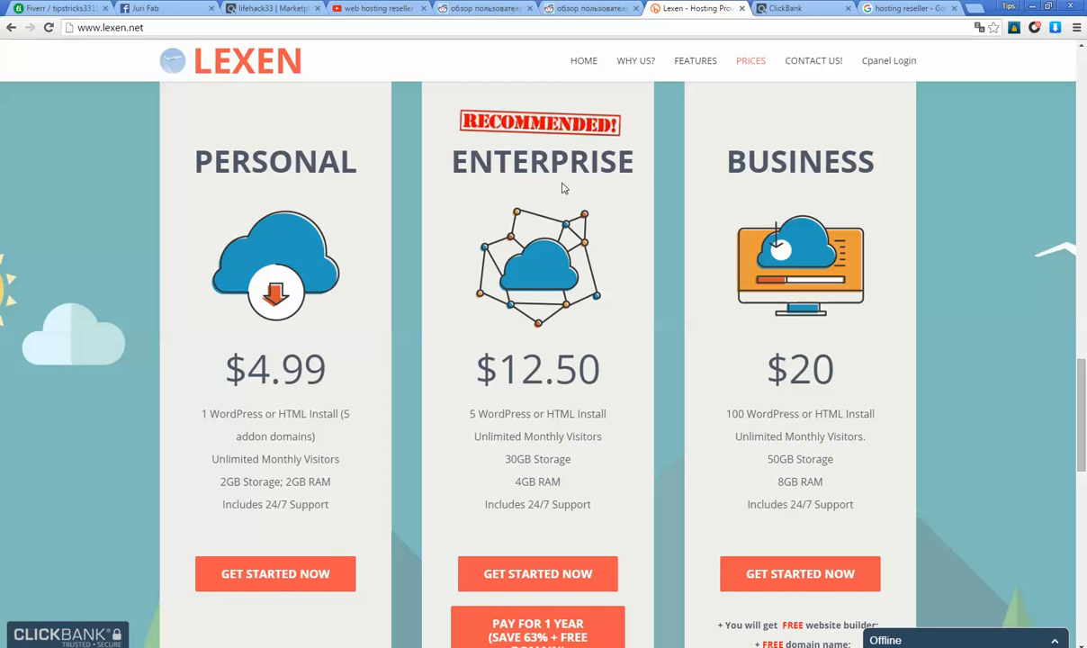
mouse_move(475, 288)
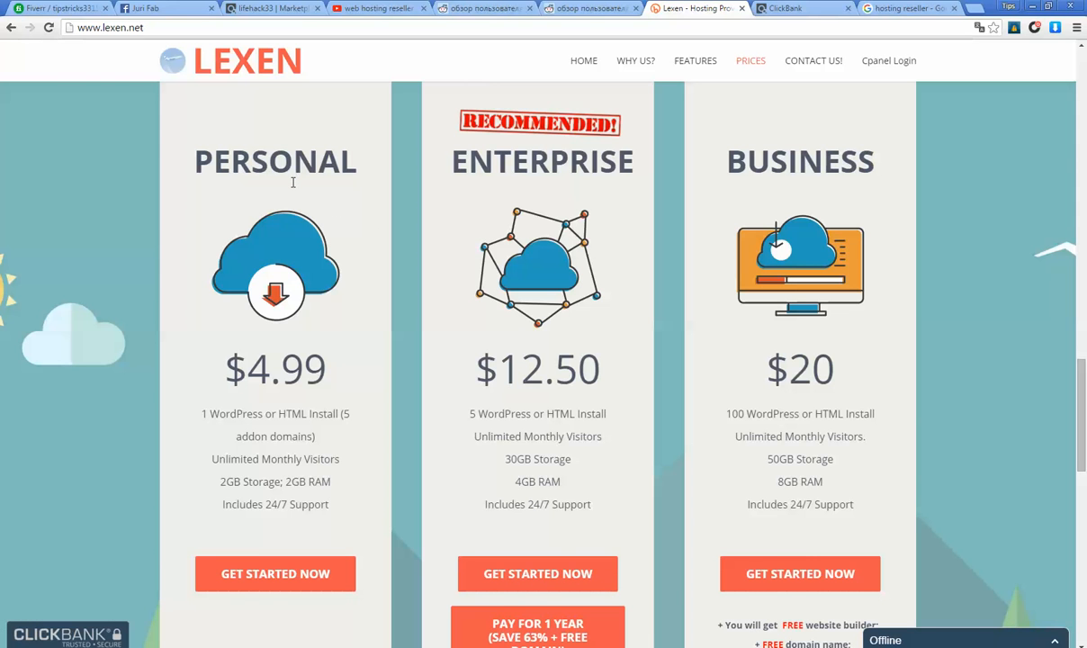
mouse_move(314, 180)
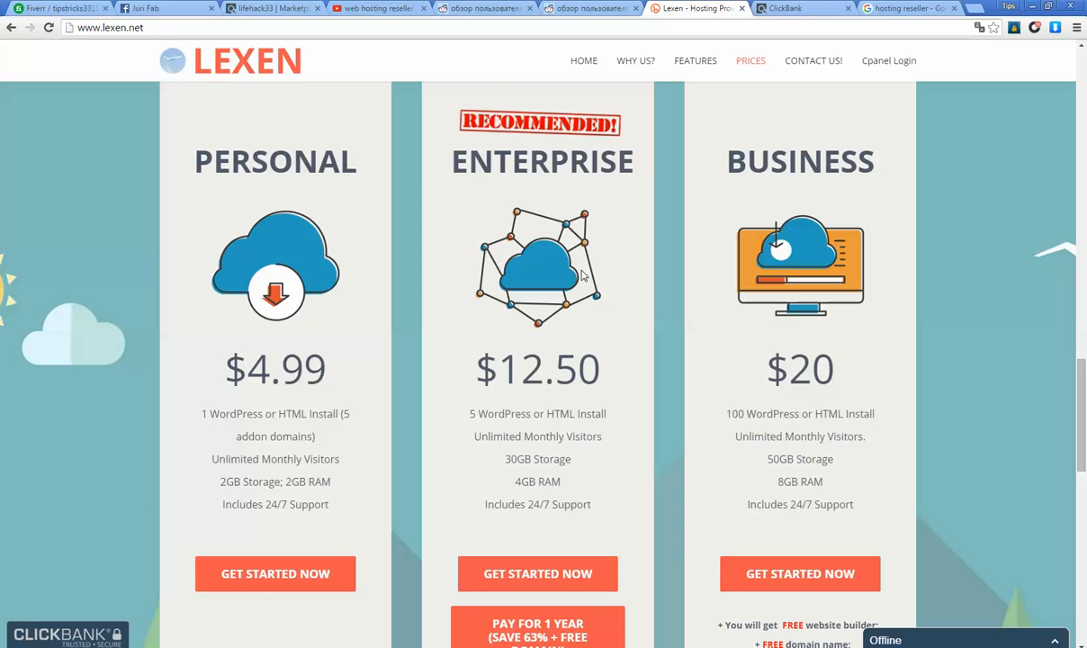
mouse_move(378, 117)
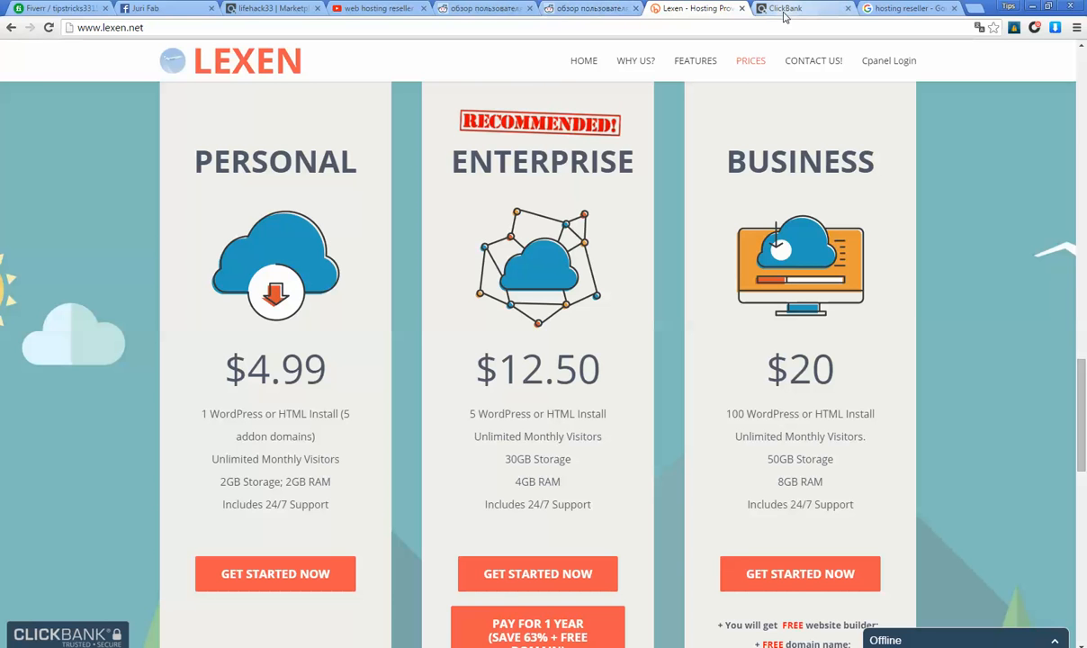
- Review the ClickBank sign-up form sections, then head toward the logged-in Marketplace
click(801, 7)
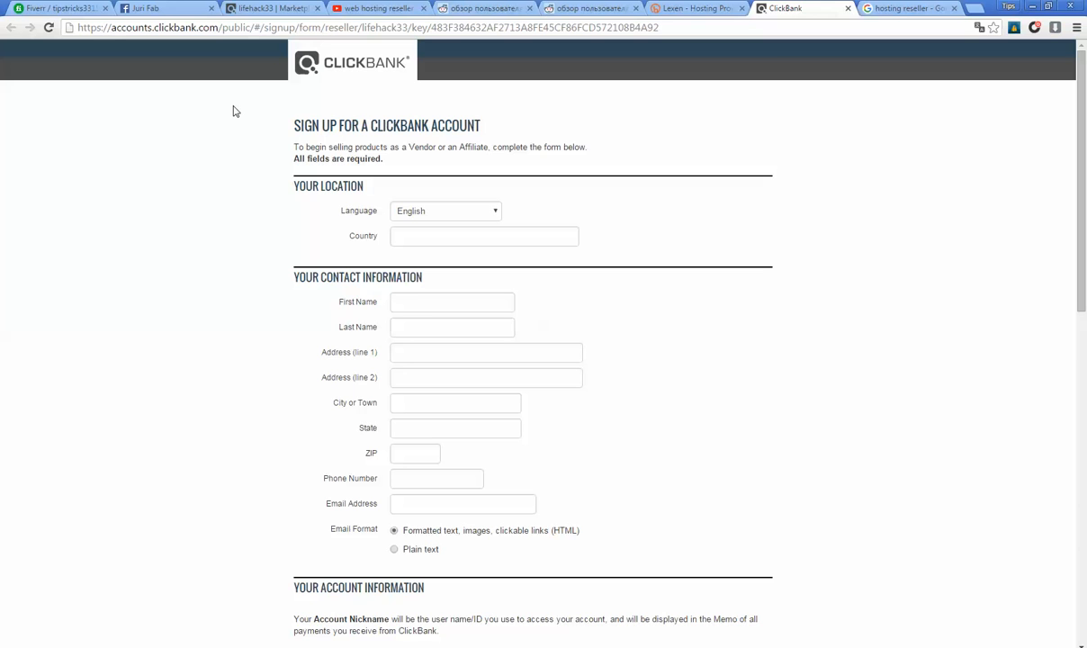
mouse_move(450, 159)
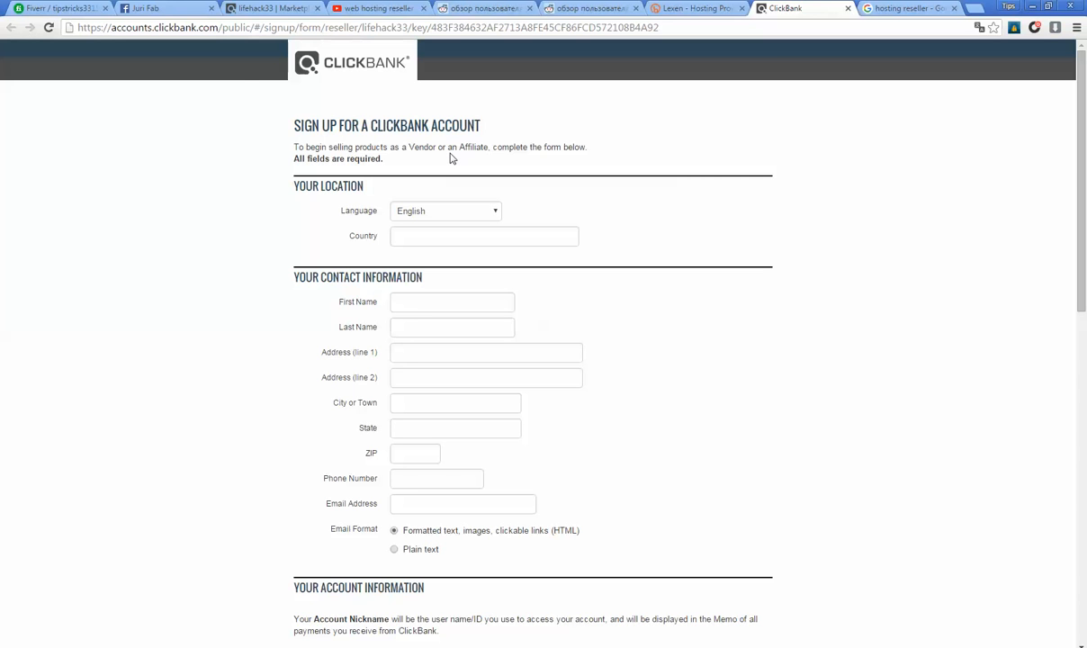
mouse_move(427, 283)
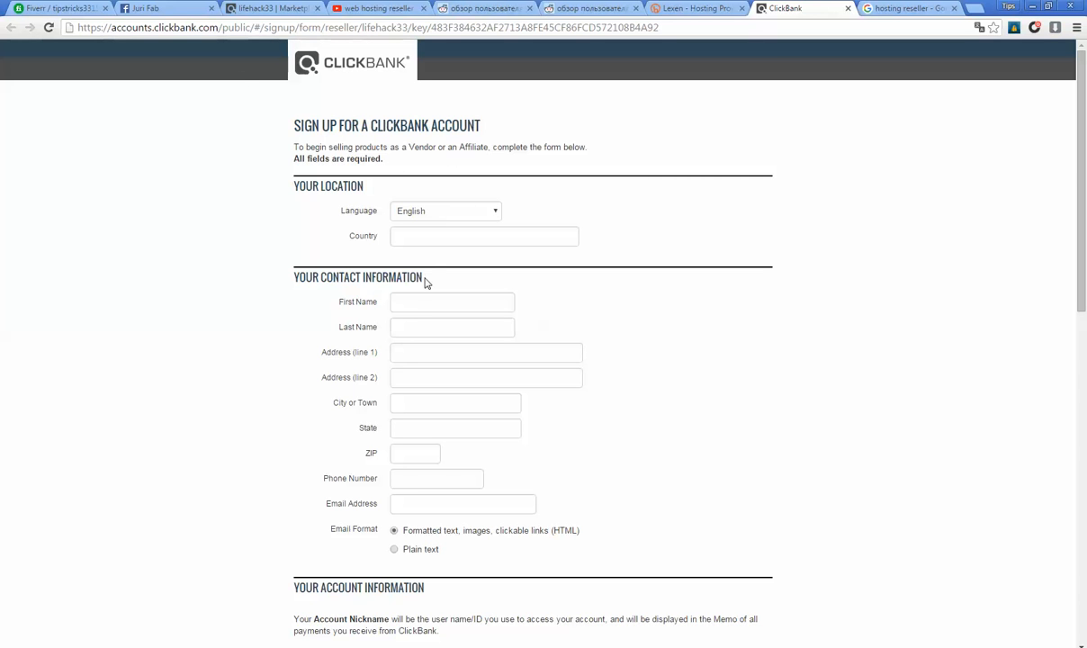
scroll(down, 3)
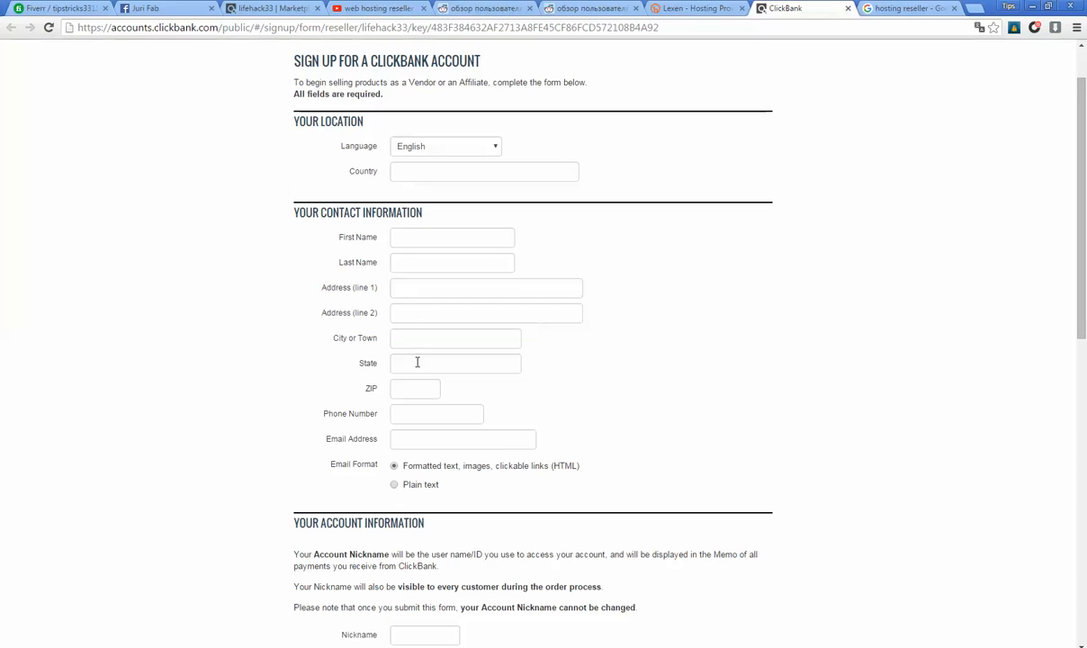
scroll(down, 3)
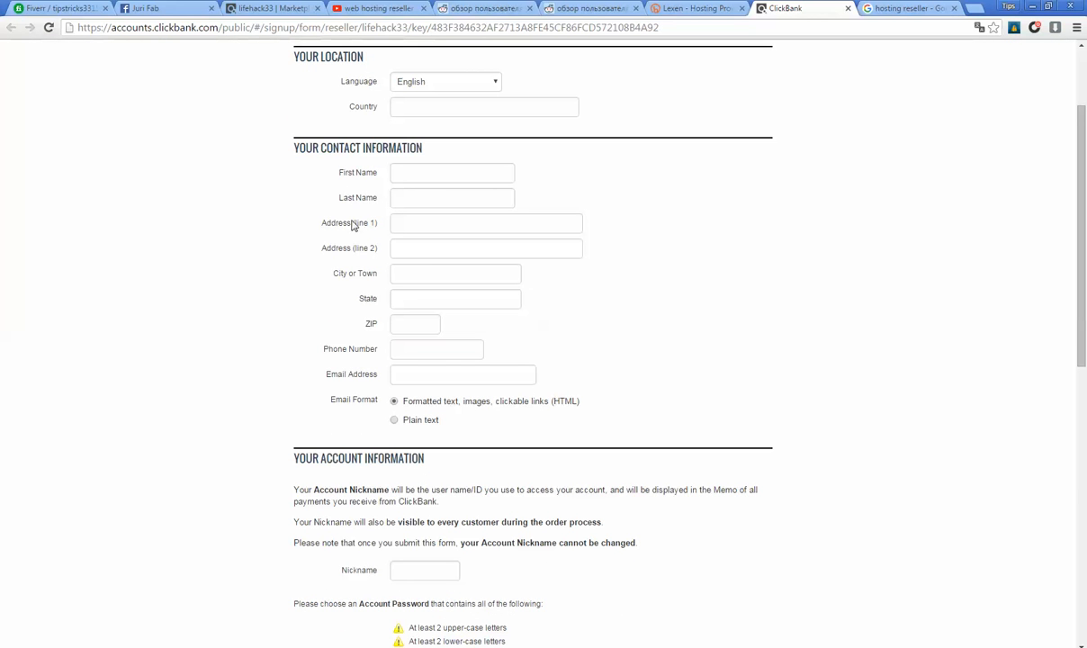
click(463, 374)
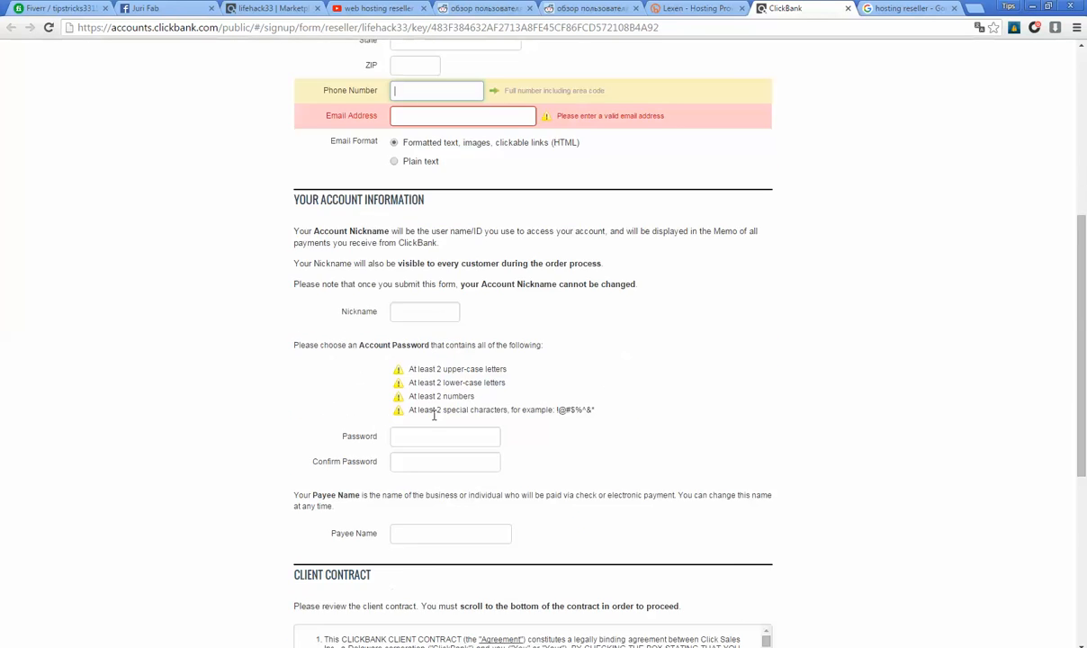
scroll(down, 3)
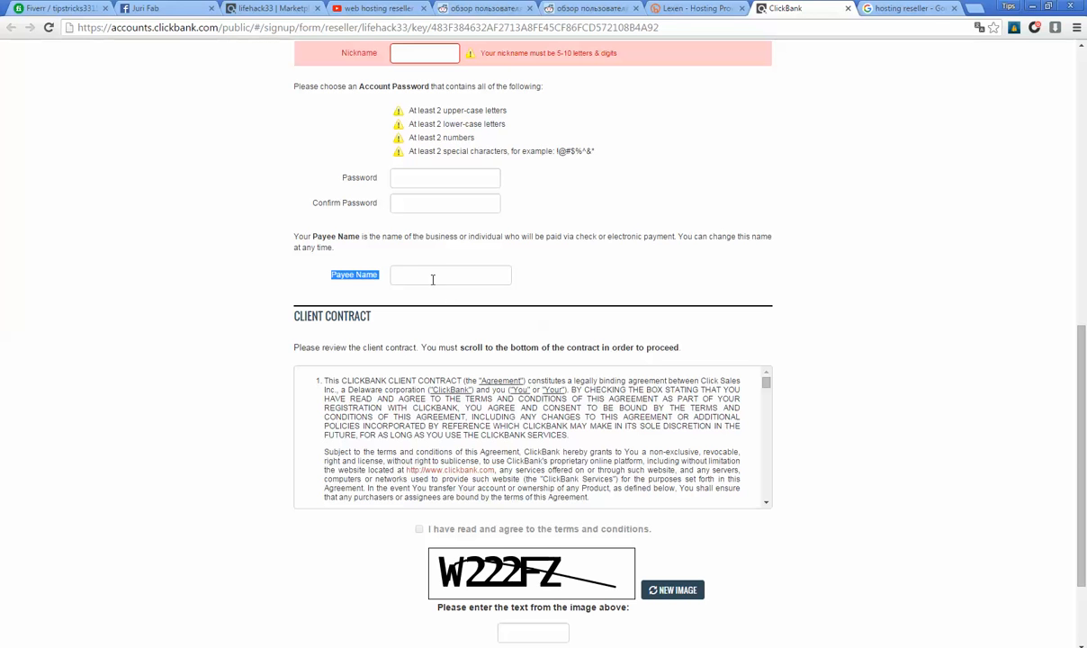
mouse_move(364, 273)
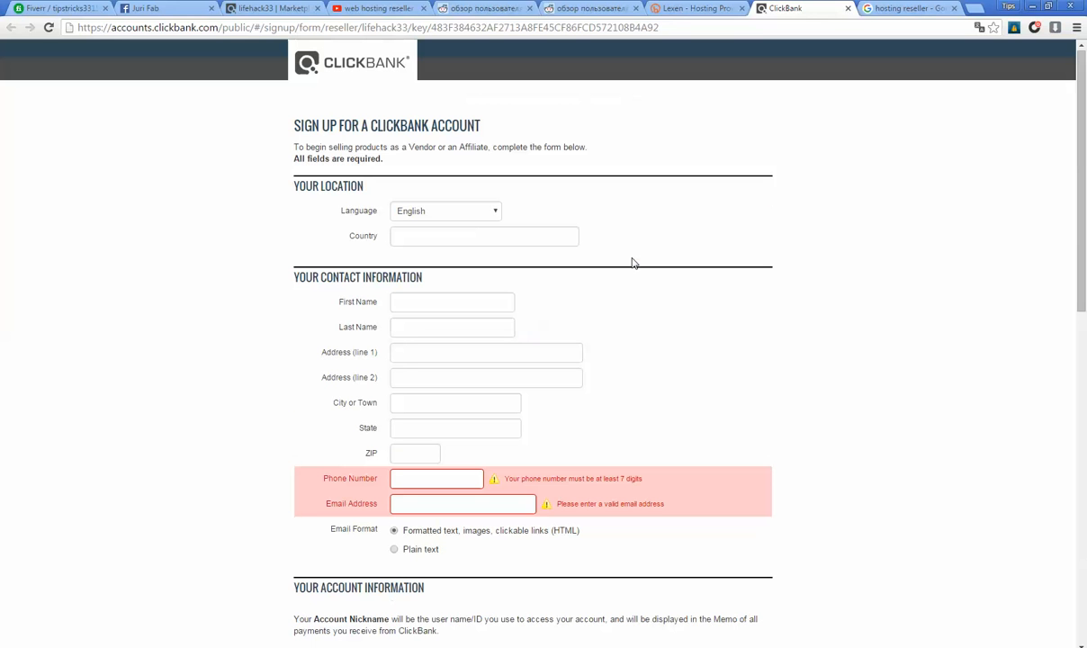
mouse_move(407, 162)
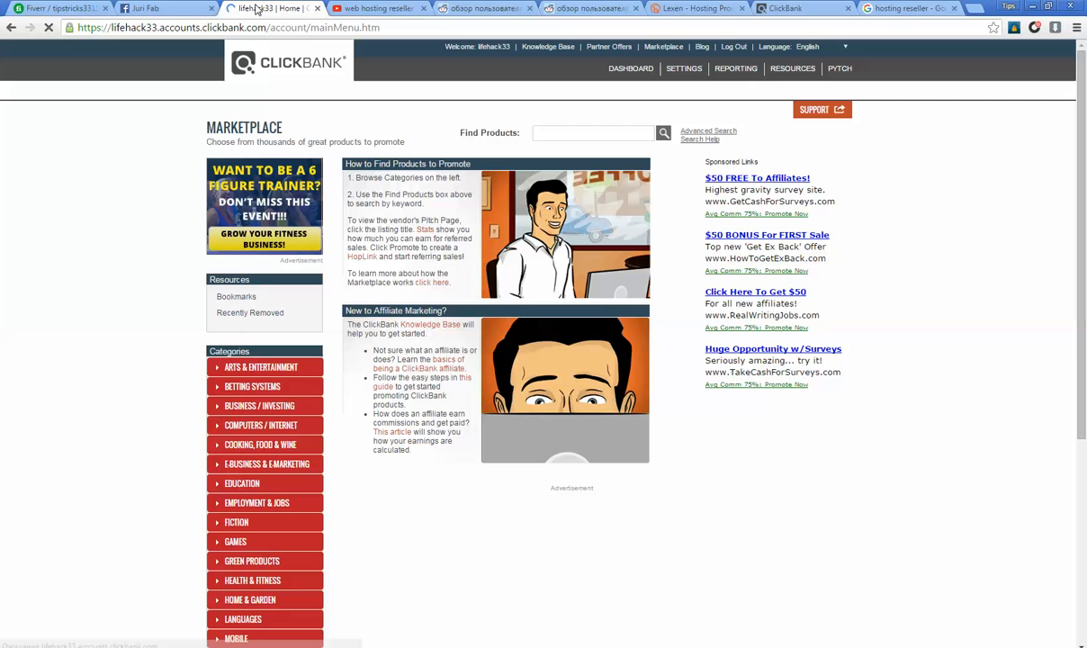
- Search the ClickBank Marketplace products for 'lexen'
click(630, 68)
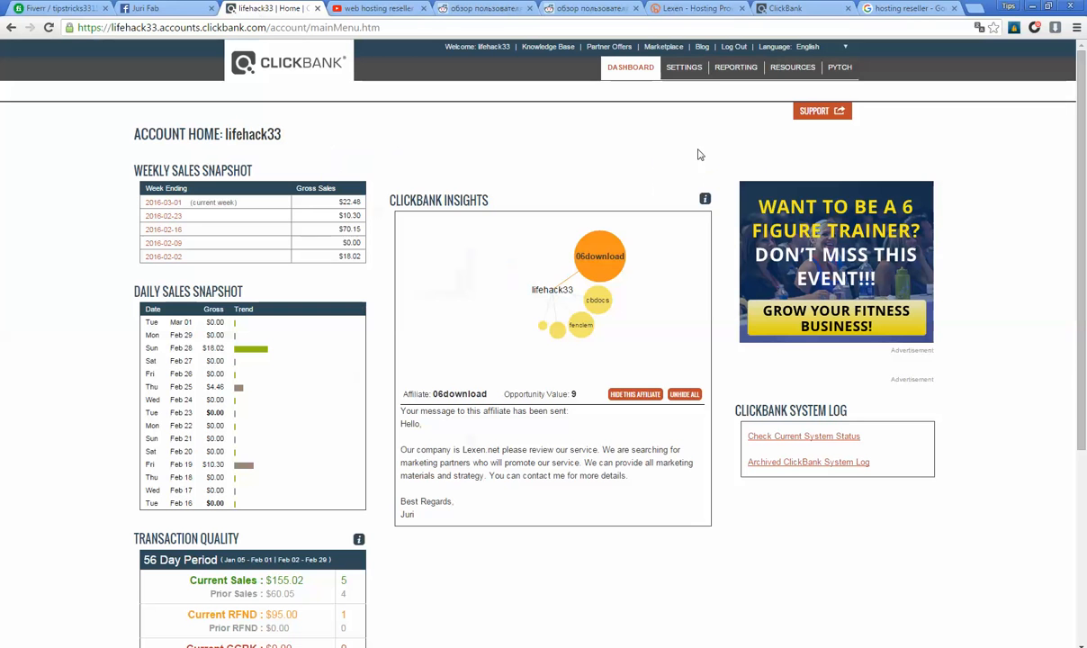
click(663, 47)
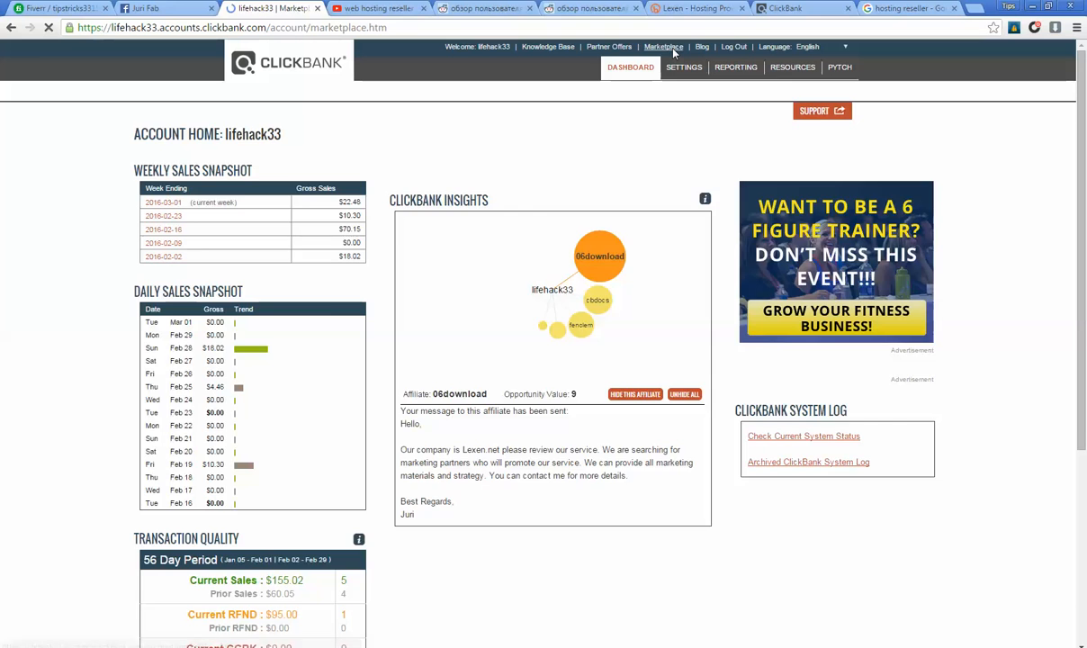
click(662, 46)
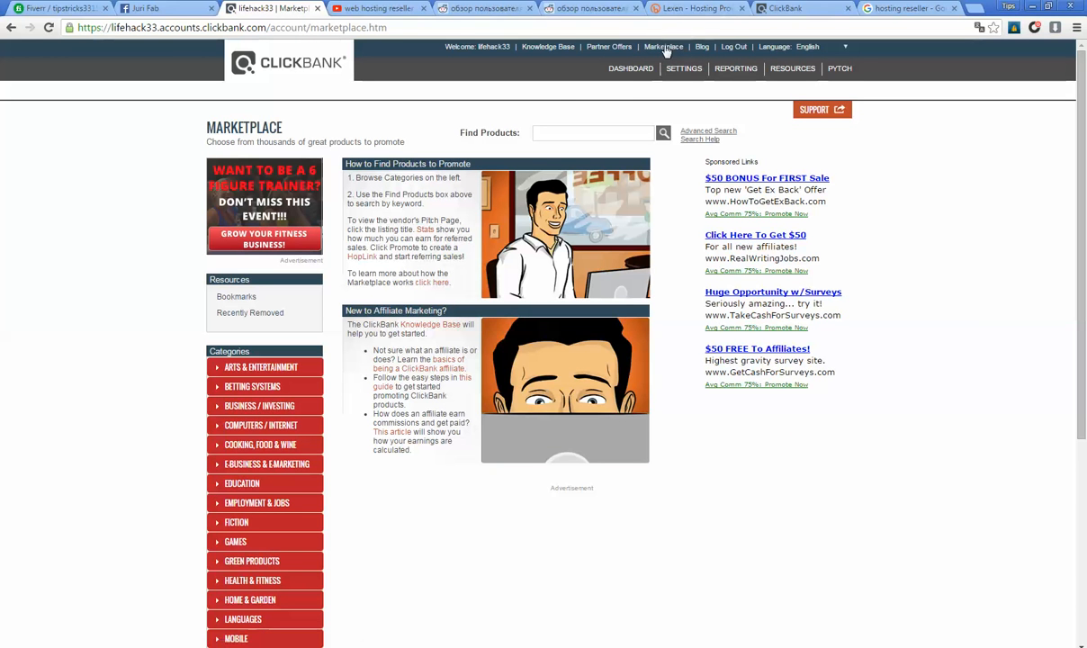
double_click(472, 133)
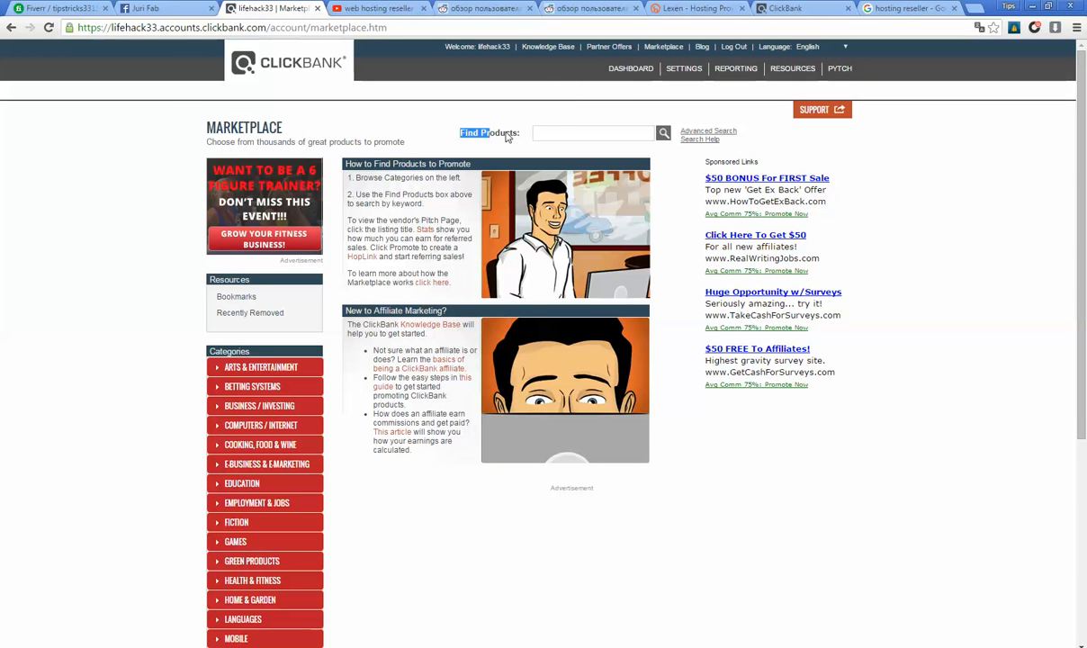
click(594, 133)
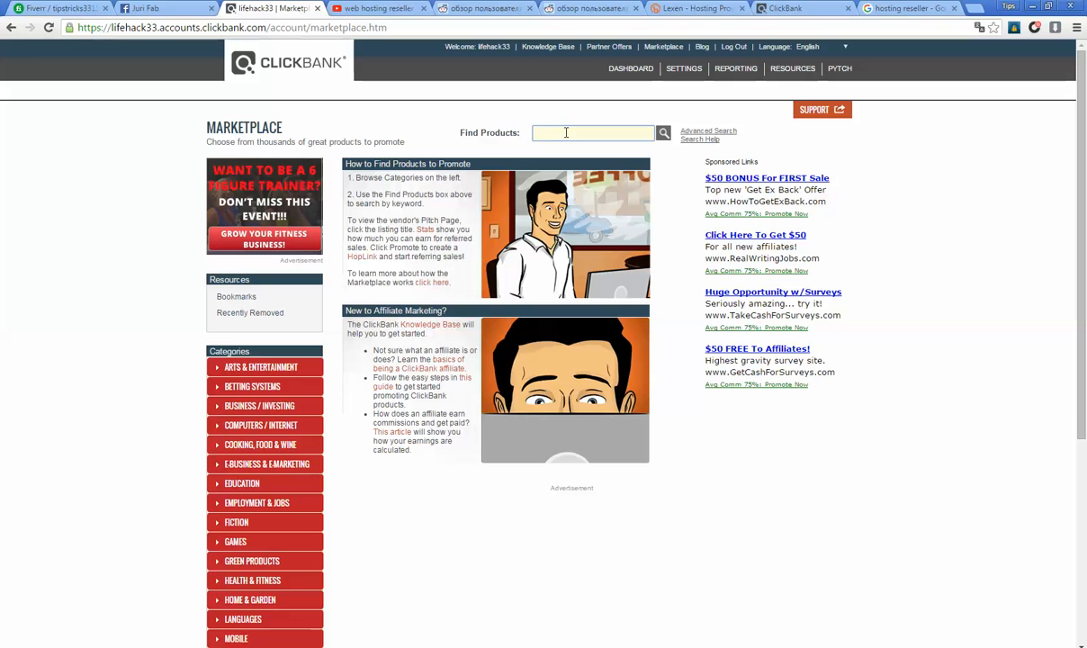
text(lexen)
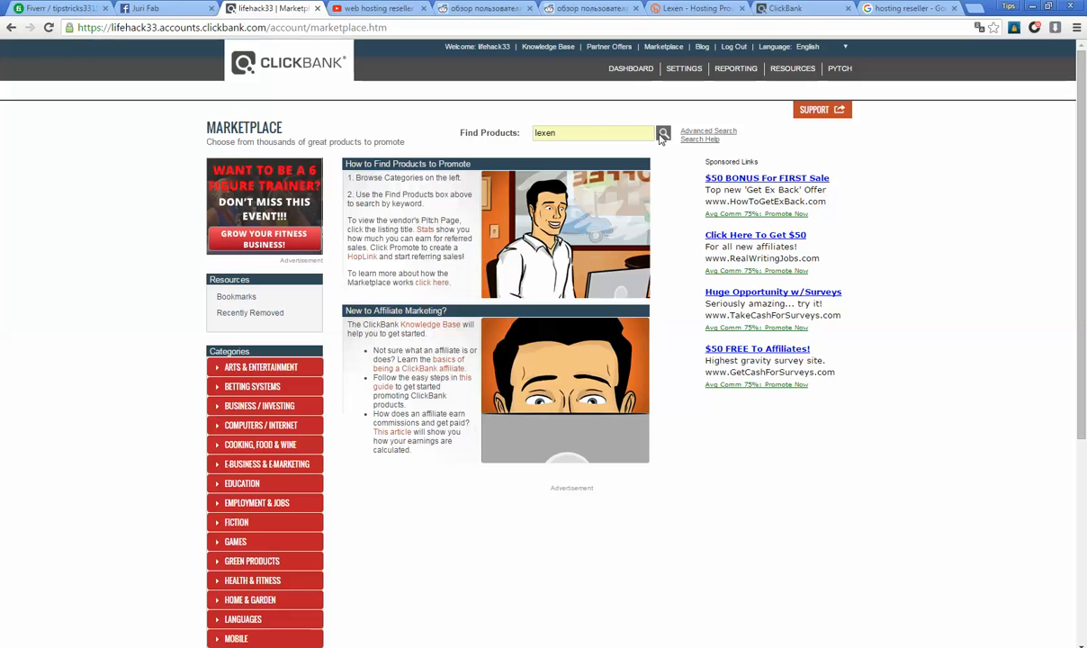
click(662, 134)
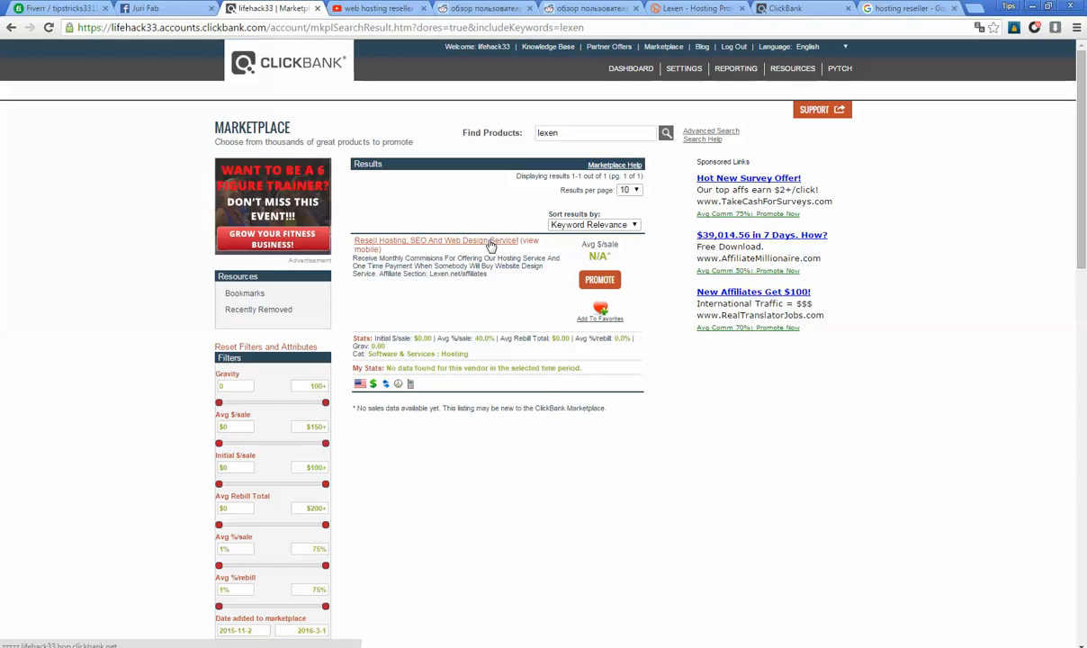
mouse_move(639, 286)
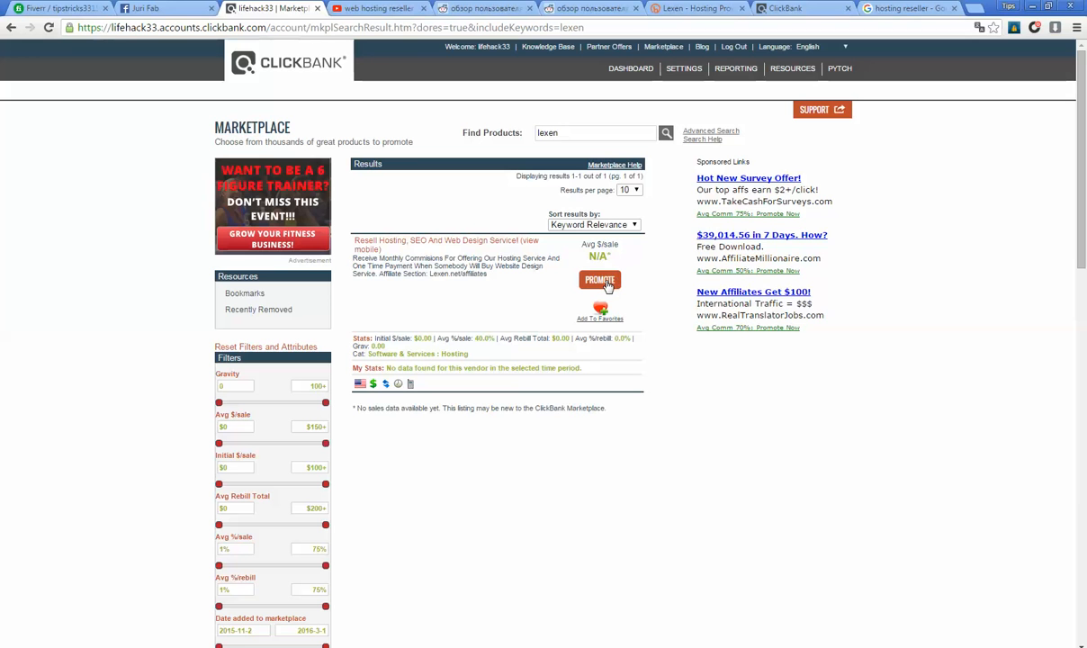
mouse_move(610, 285)
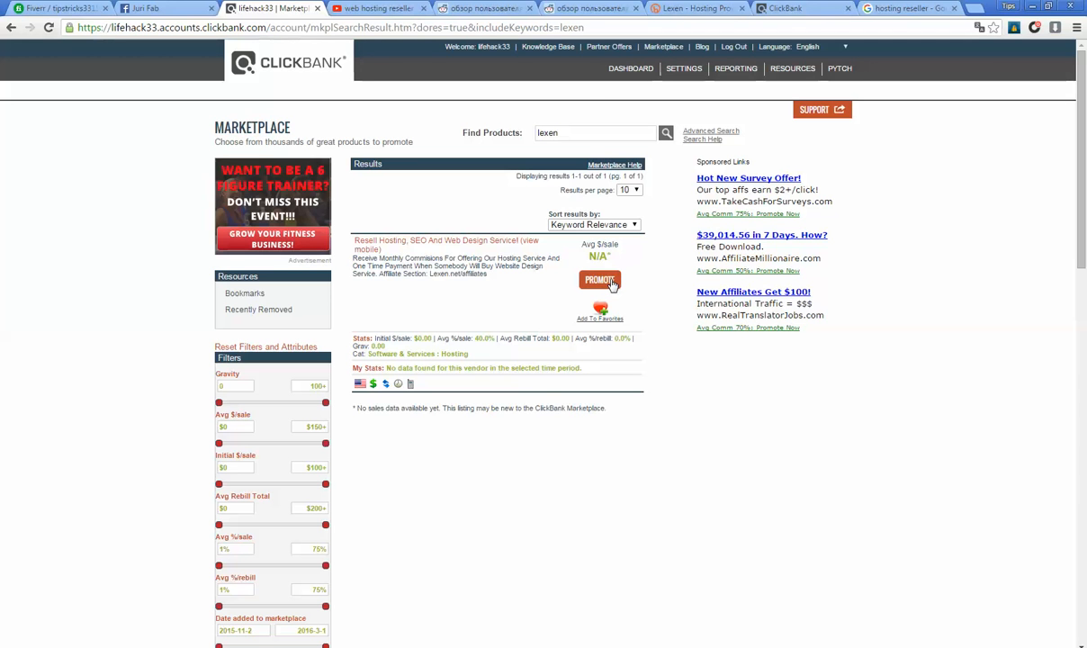
- Start promoting the Lexen Hosting, SEO And Web Design Service listing
click(601, 281)
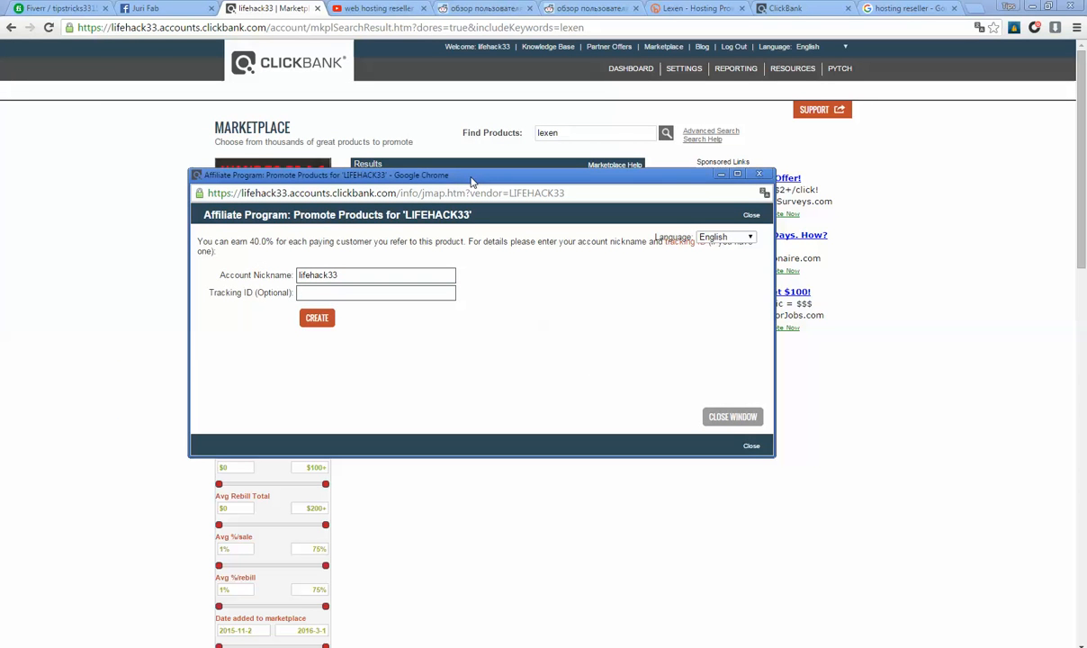
- Generate the LIFEHACK33 HopLink for Lexen at 40% commission and copy the encrypted URL
click(316, 317)
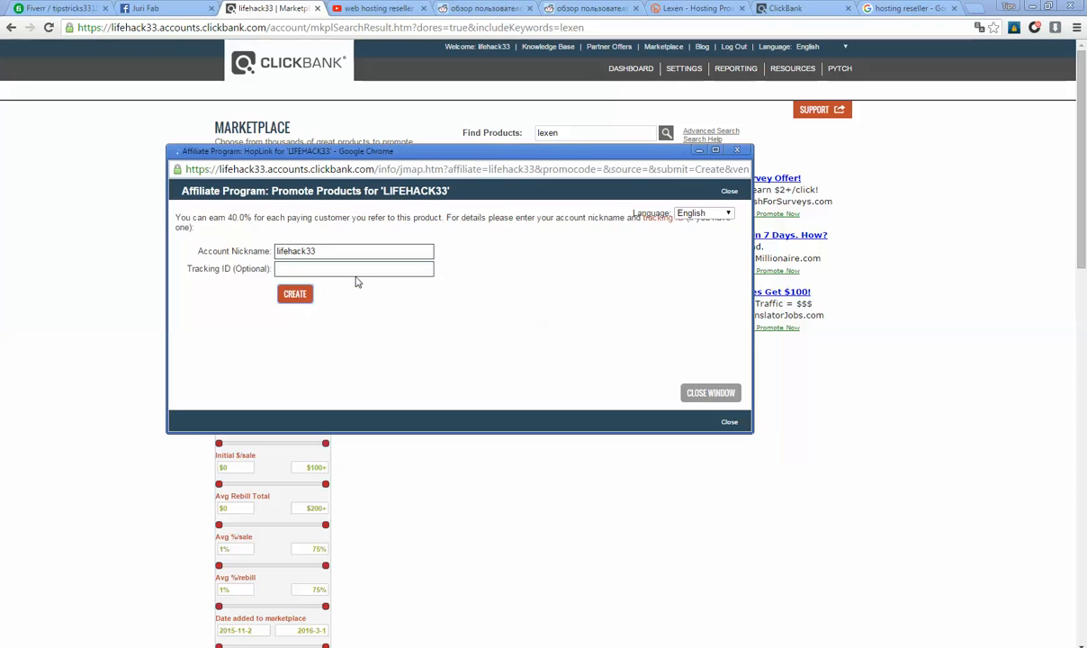
click(295, 295)
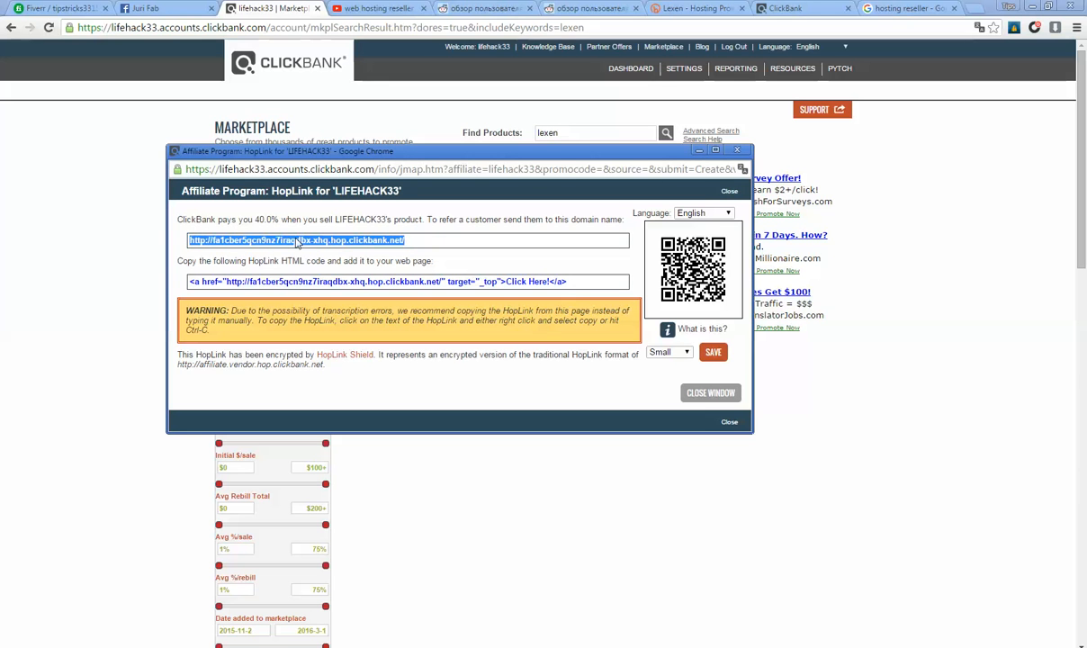
mouse_move(387, 250)
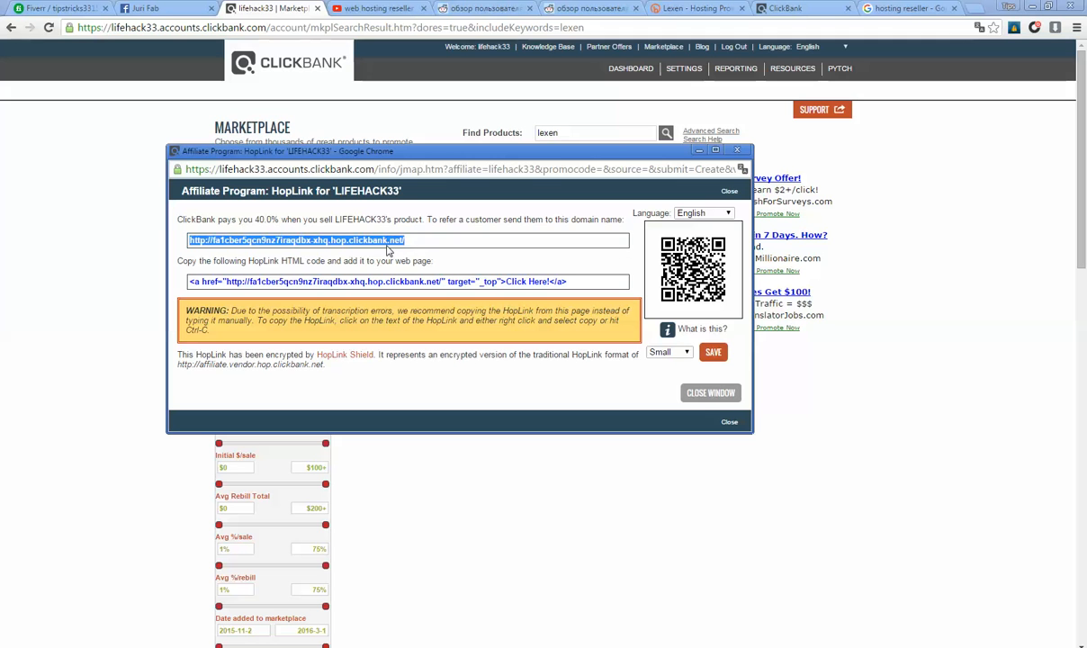
mouse_move(317, 245)
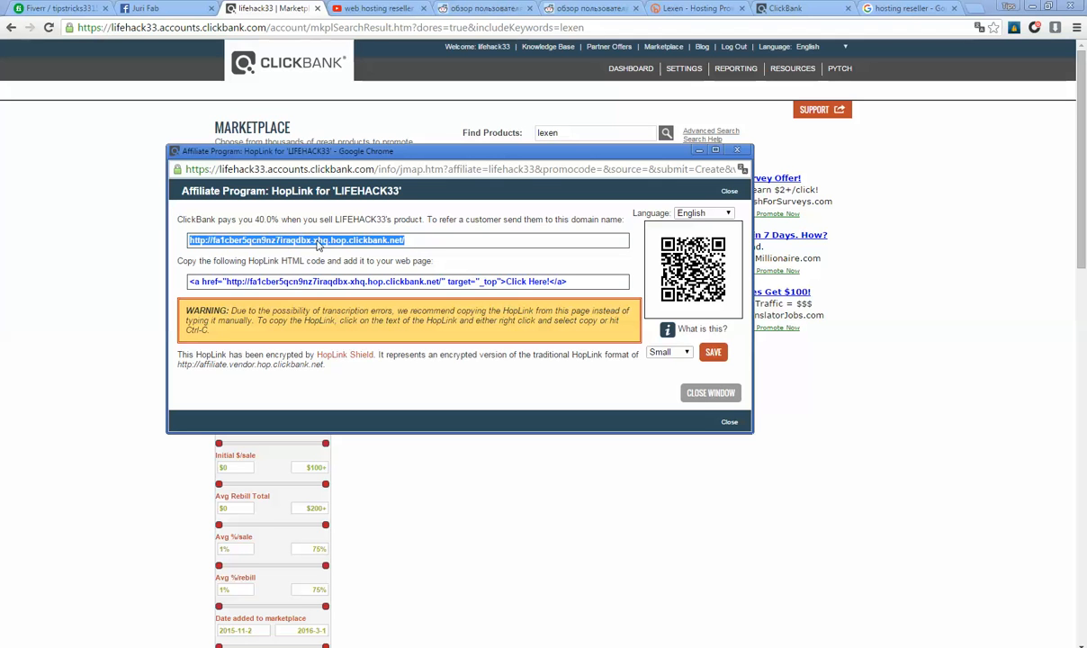
mouse_move(367, 244)
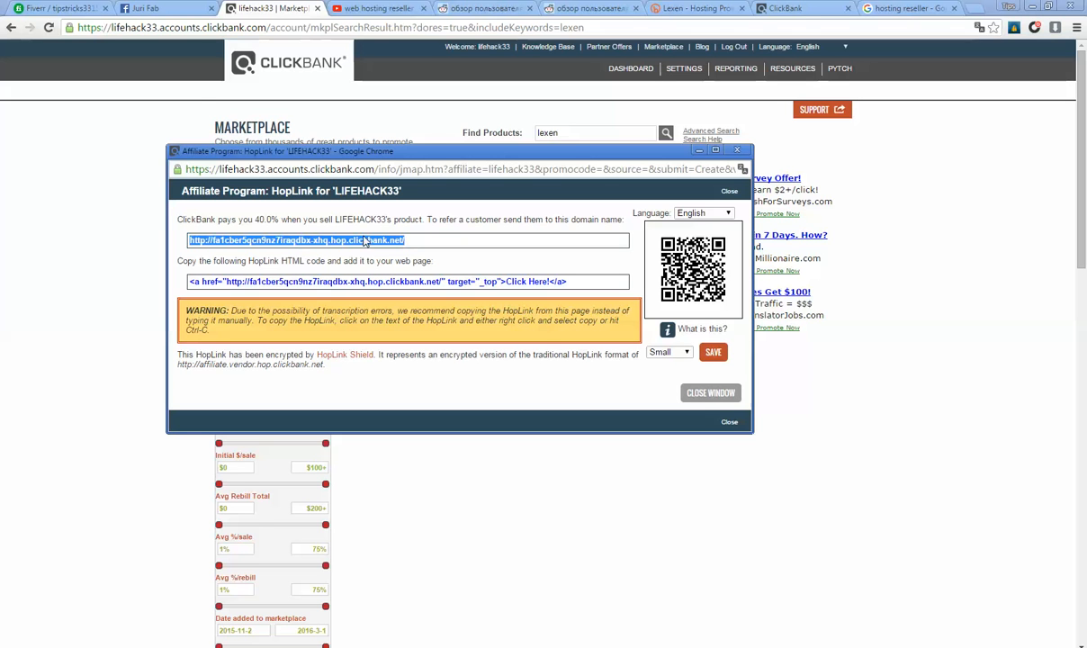
mouse_move(205, 115)
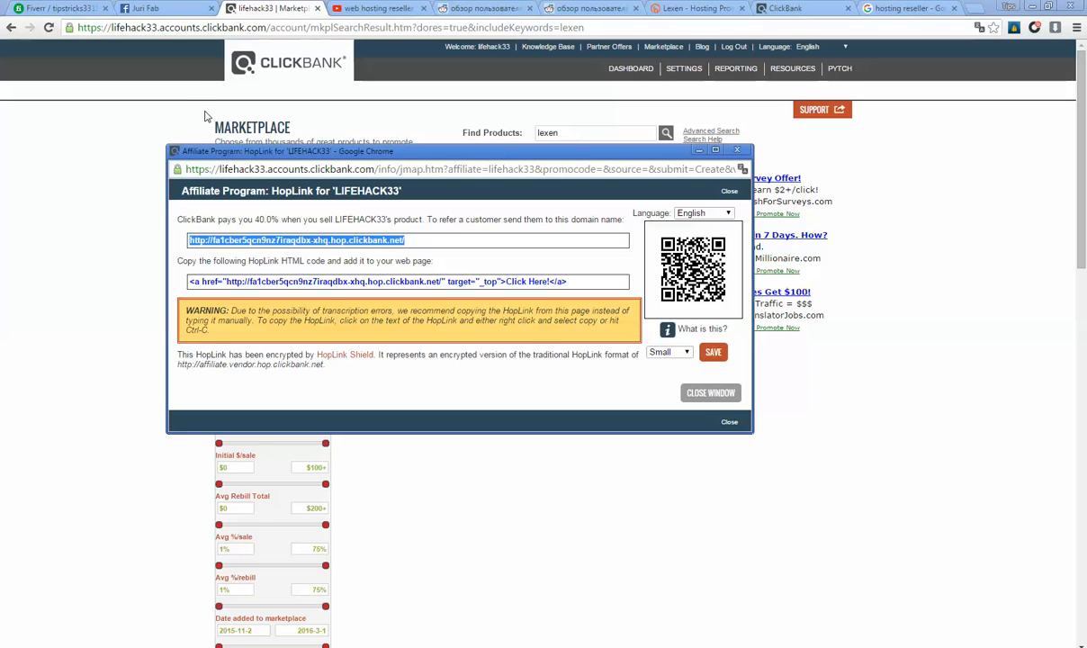
mouse_move(173, 104)
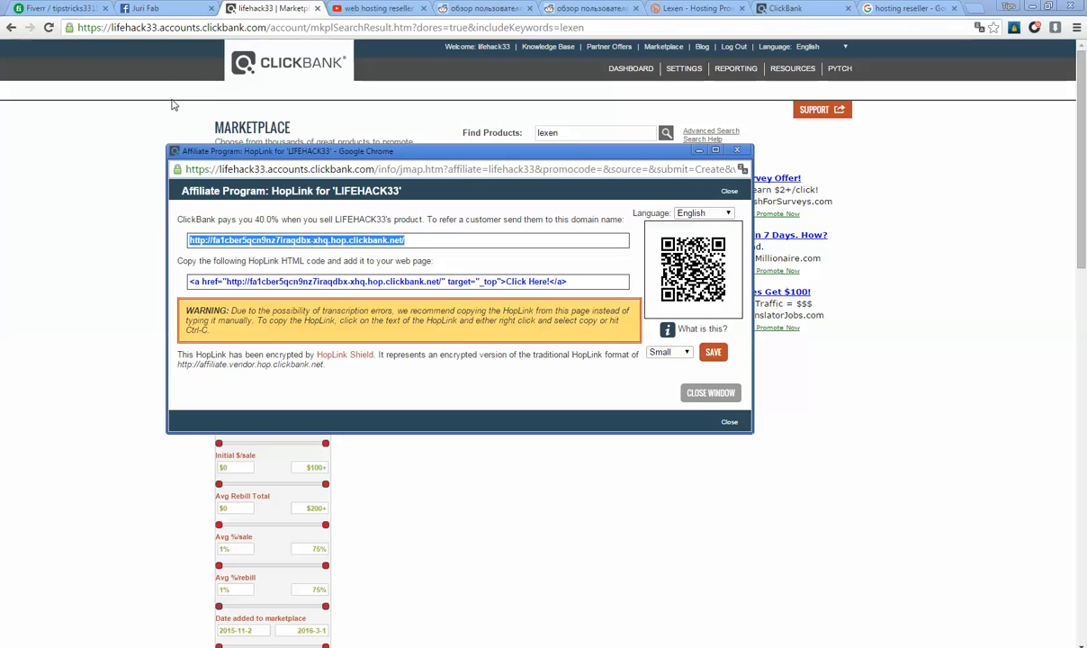
mouse_move(317, 155)
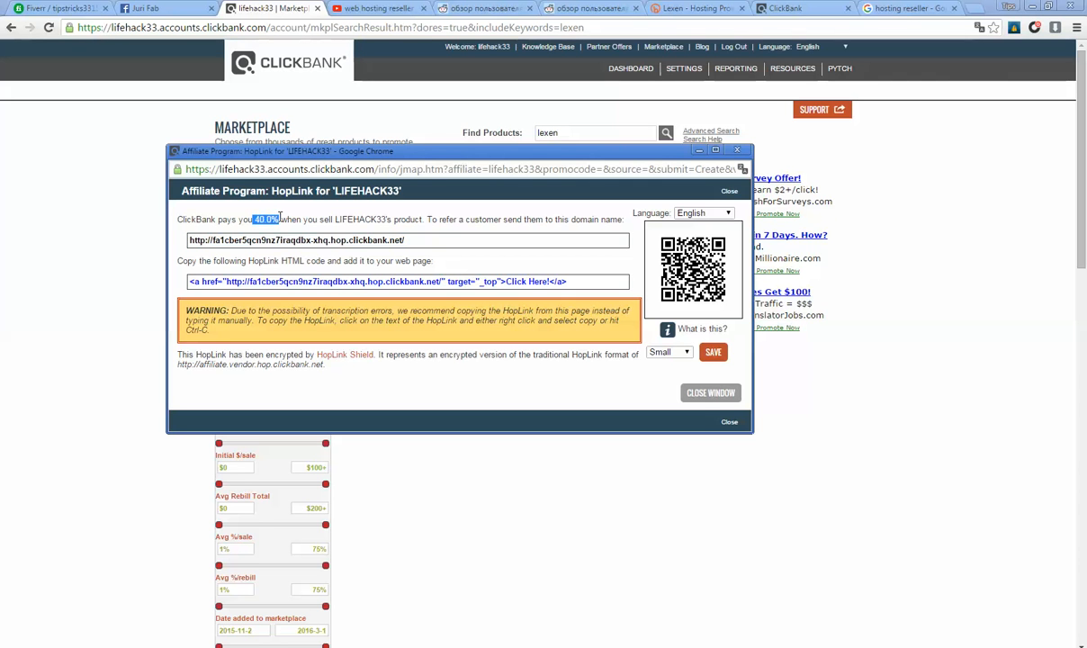
mouse_move(299, 240)
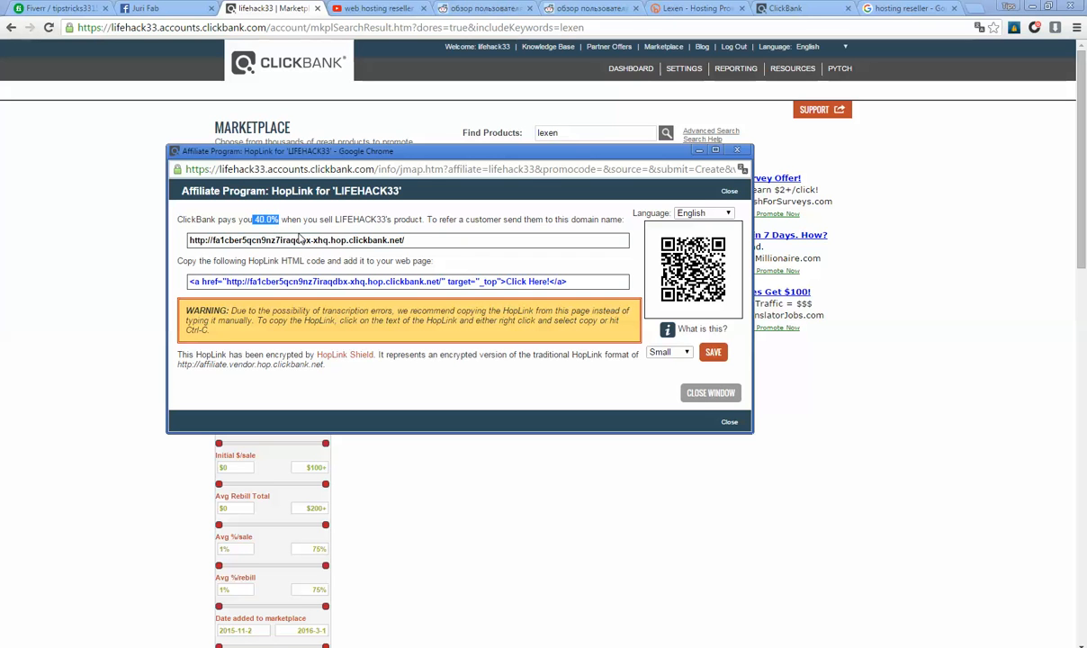
mouse_move(443, 249)
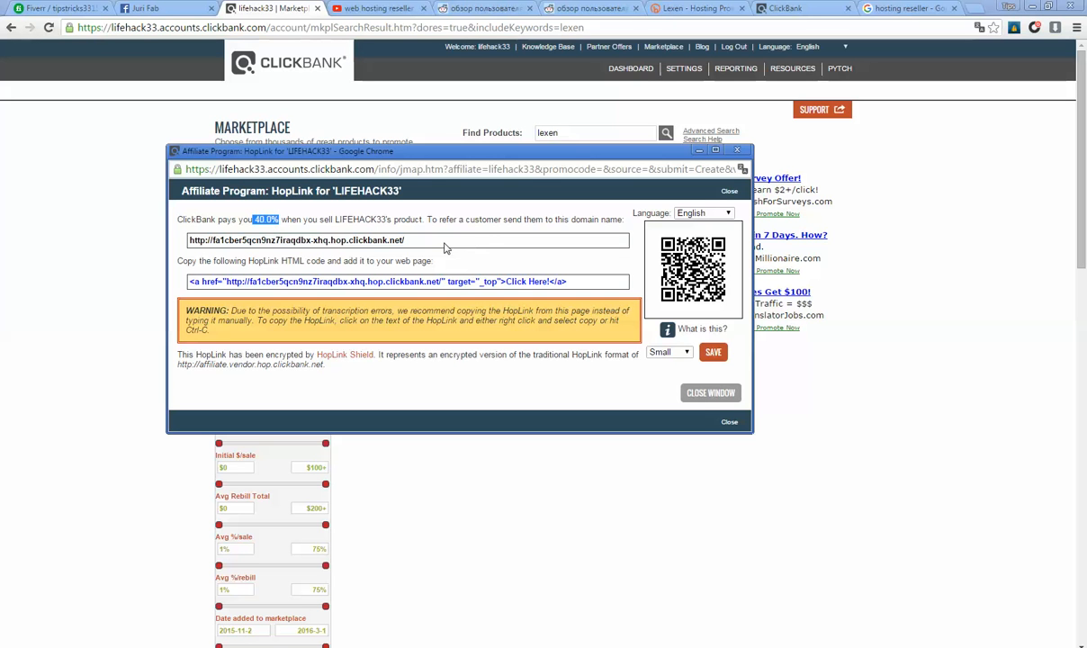
triple_click(295, 240)
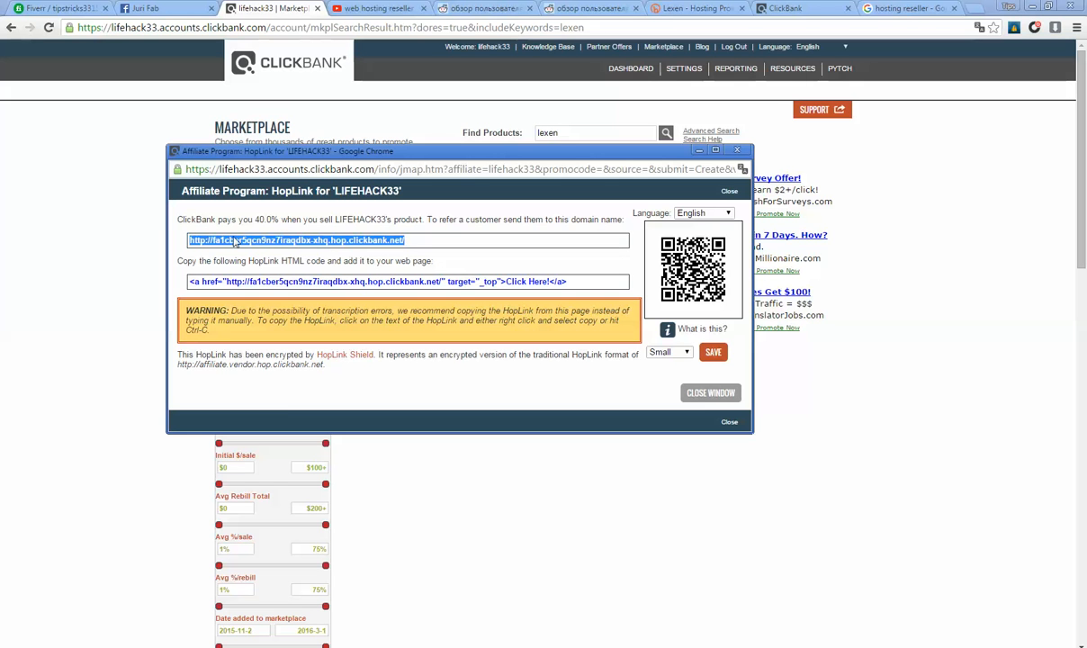
right_click(297, 239)
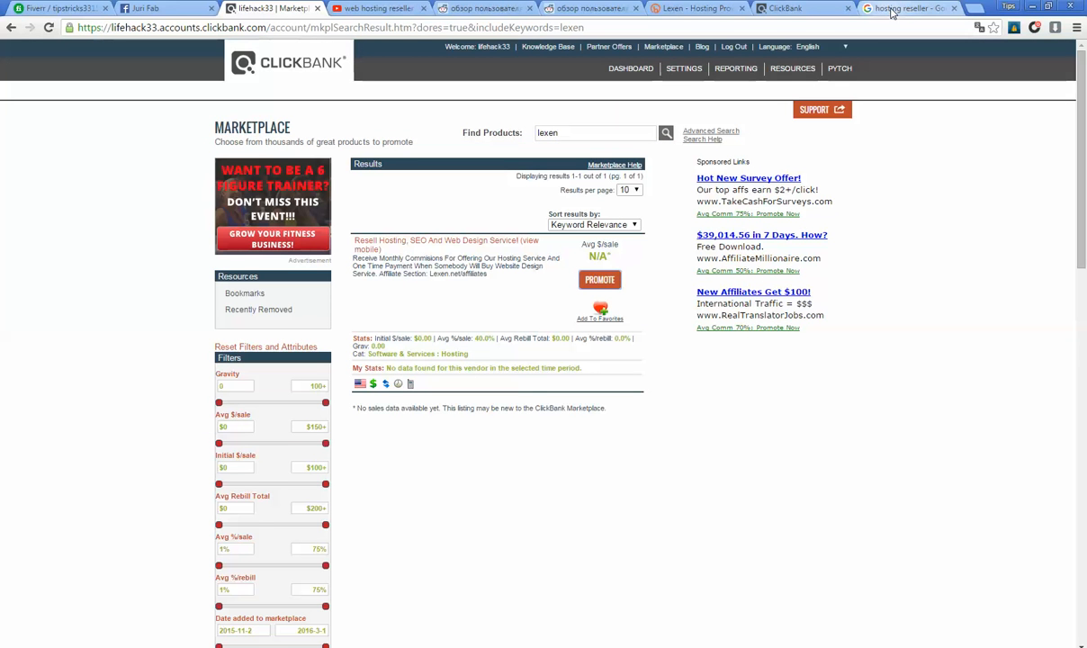
click(909, 7)
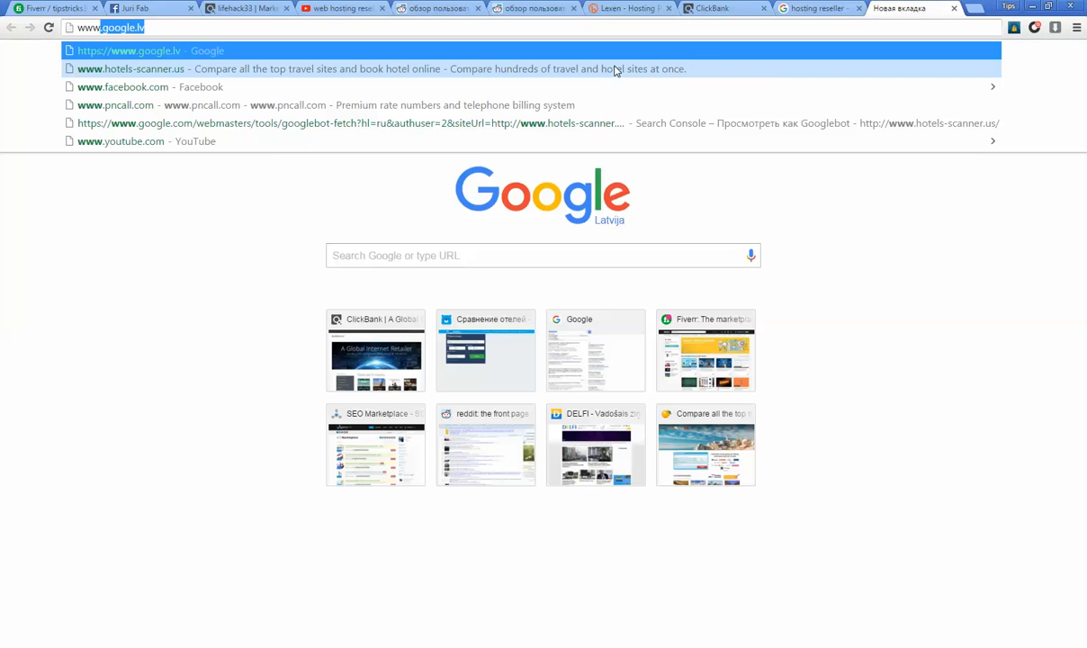
text(www.bitly.com)
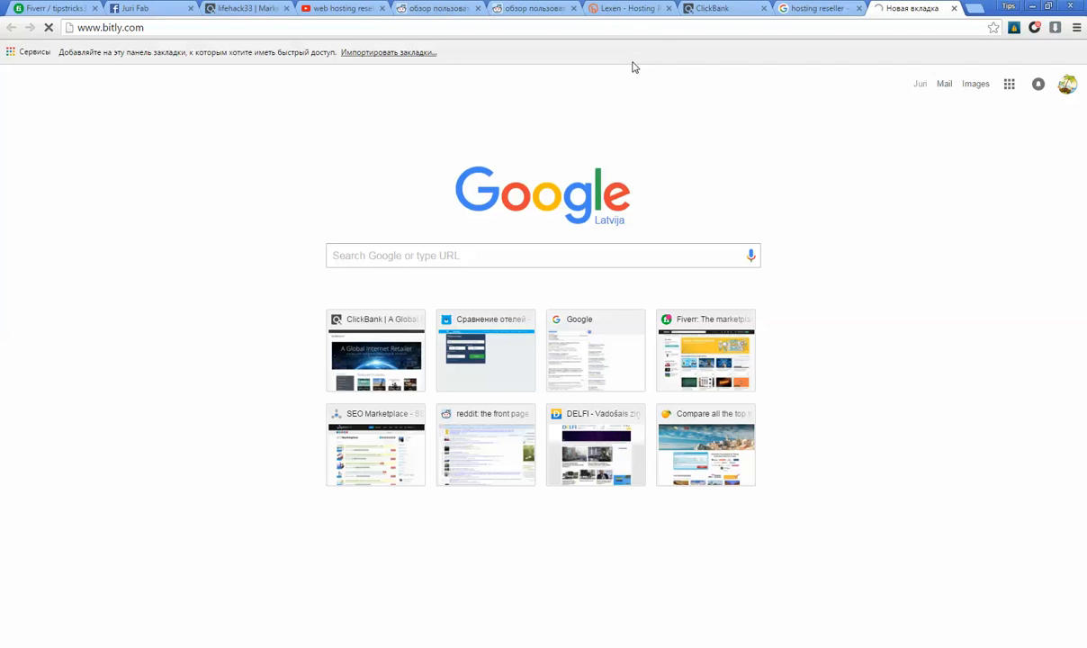
mouse_move(634, 70)
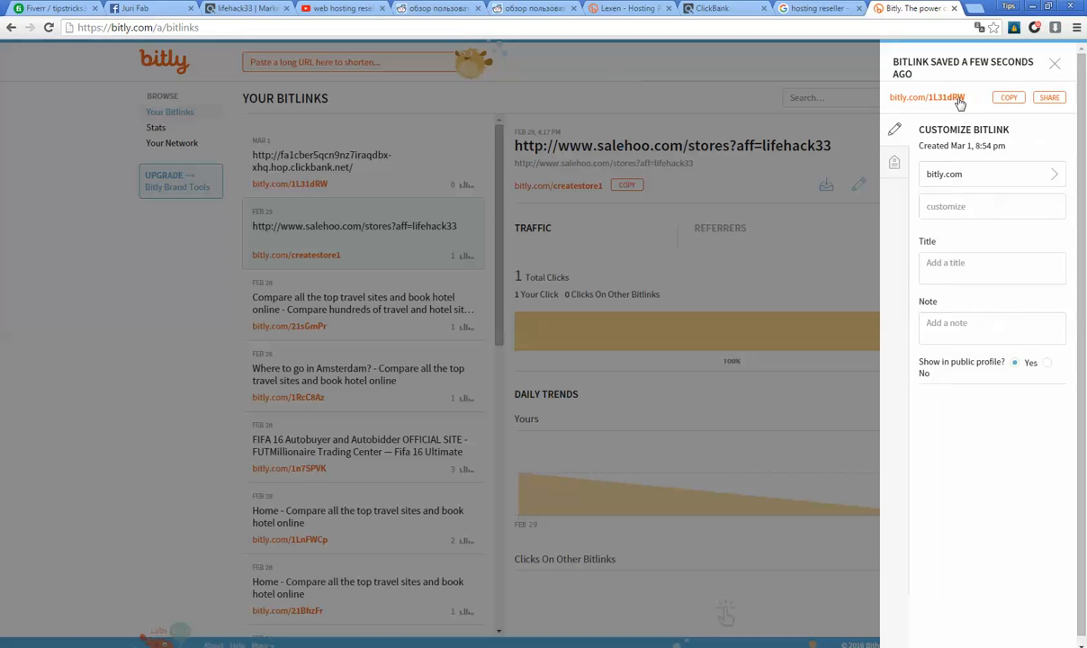
double_click(927, 97)
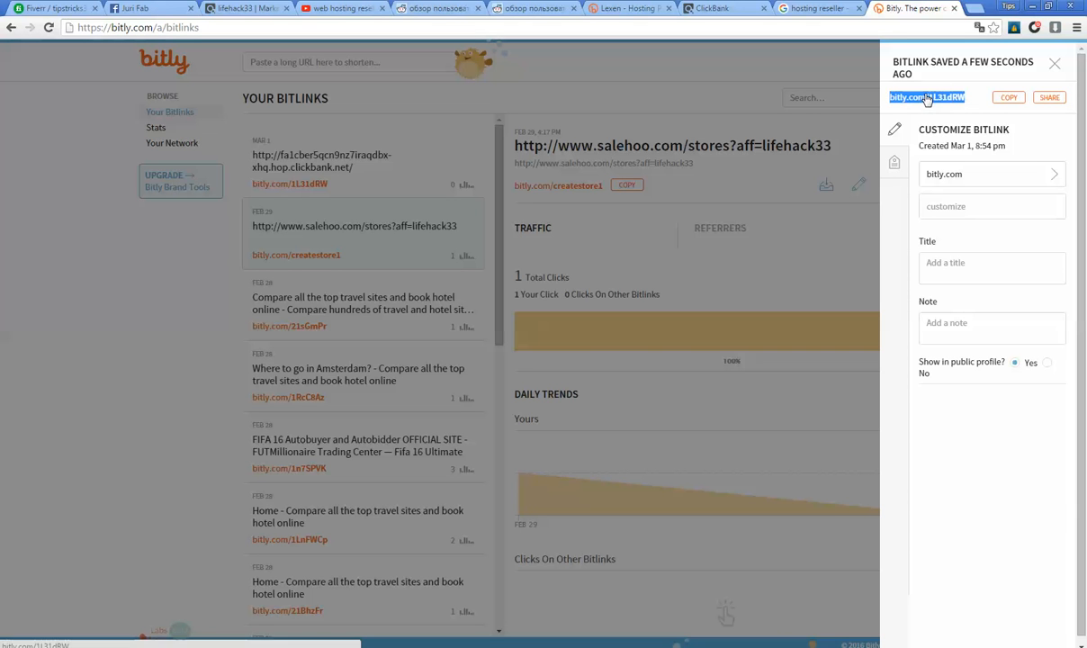
mouse_move(951, 106)
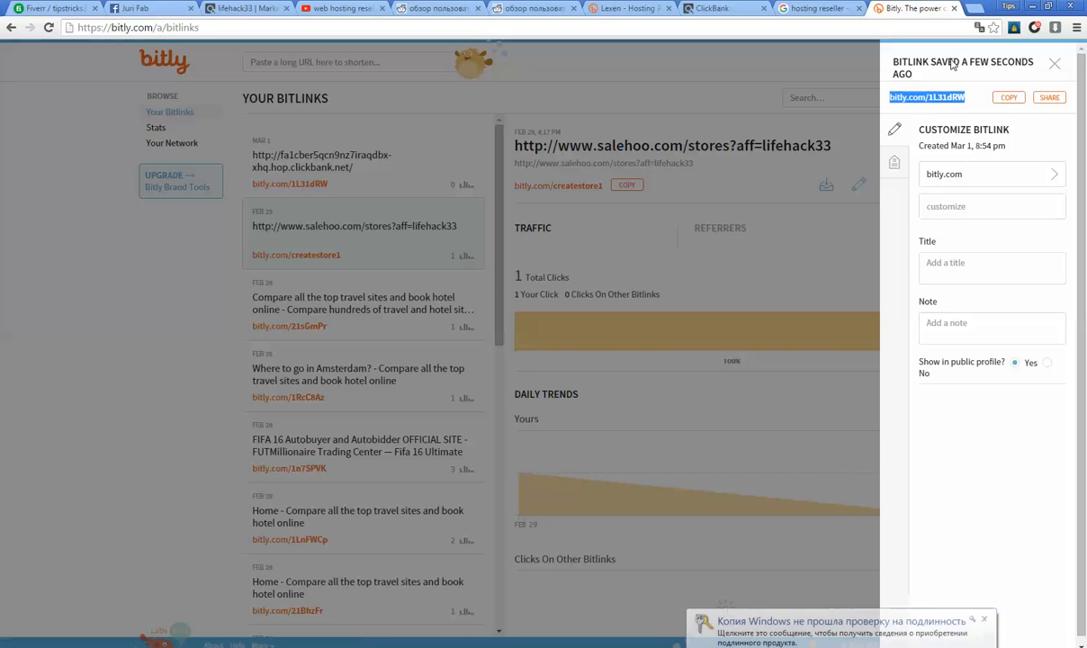
mouse_move(936, 113)
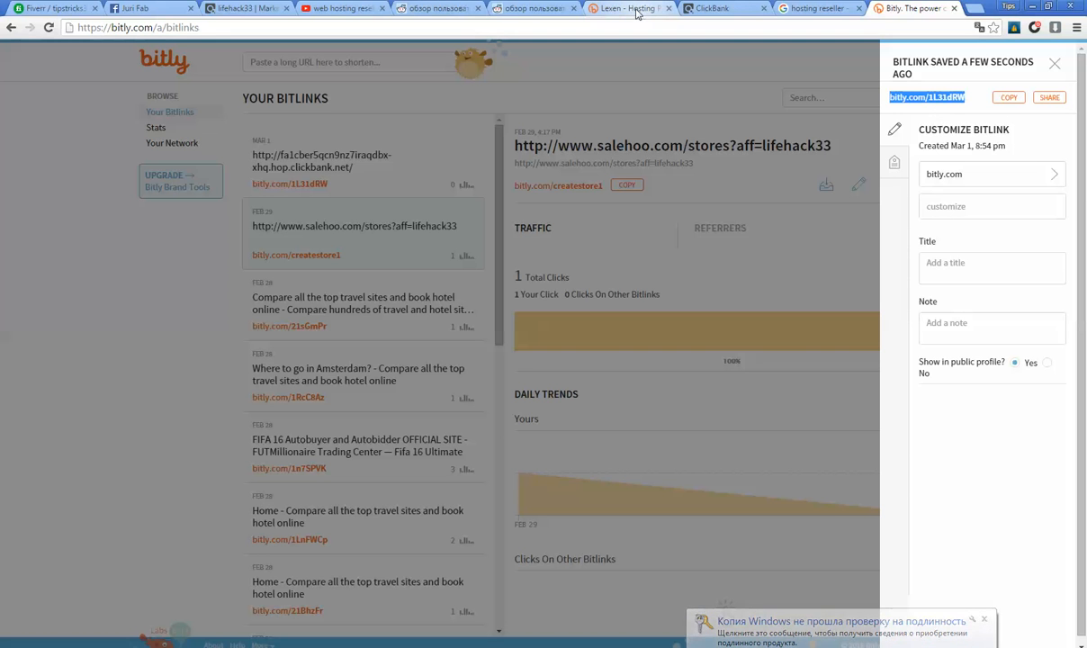
- Scroll the Lexen site through its $1 trial pricing plans and contact form
click(630, 7)
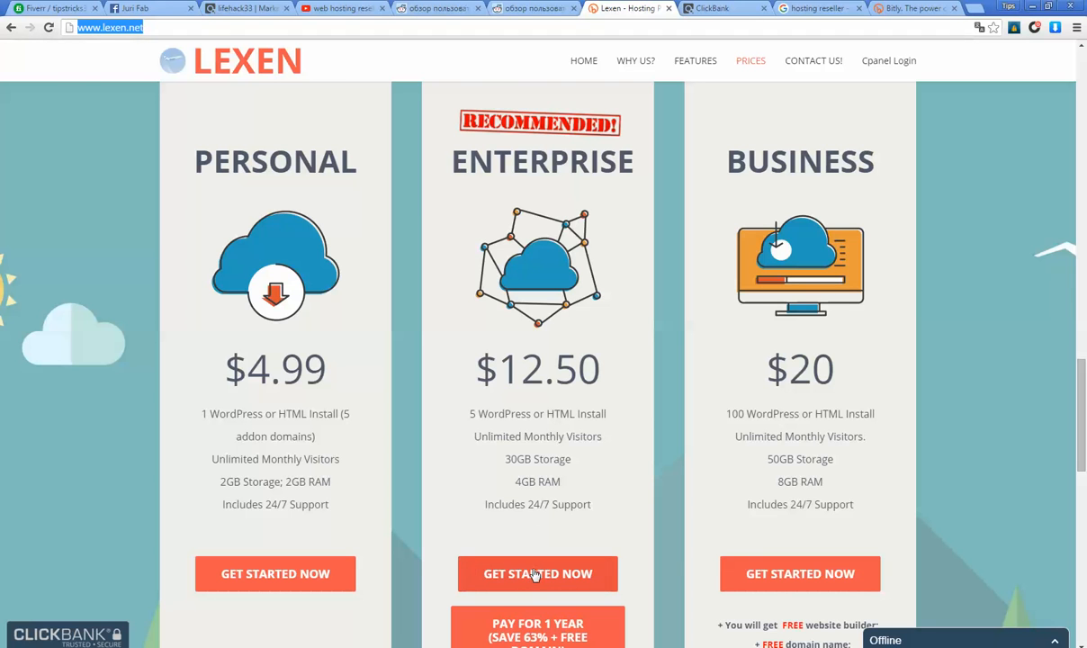
mouse_move(485, 416)
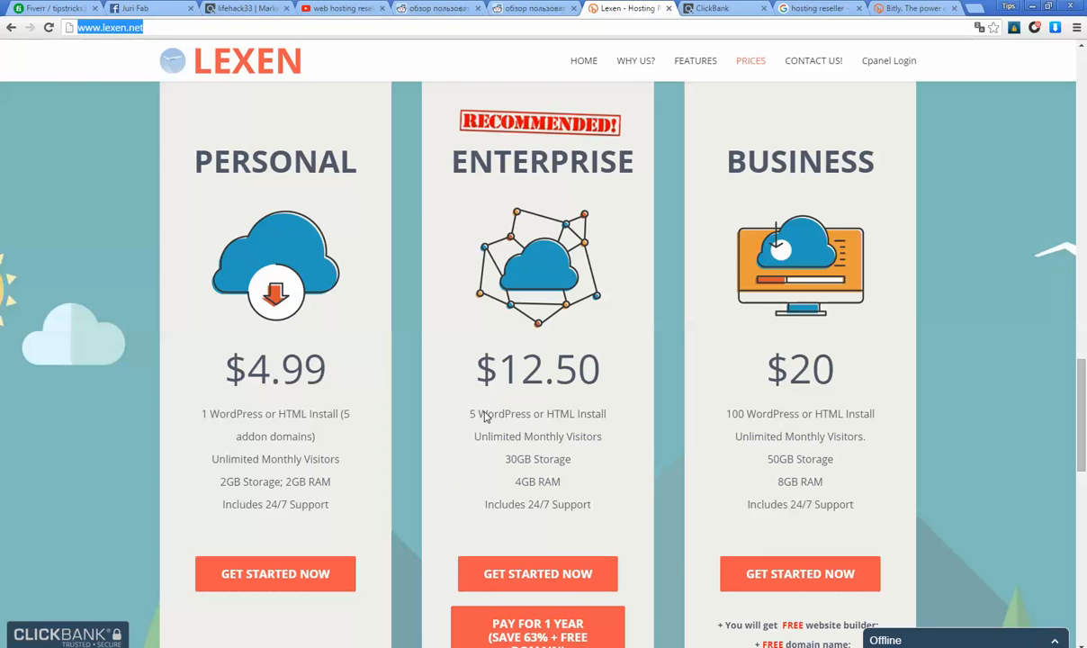
scroll(down, 3)
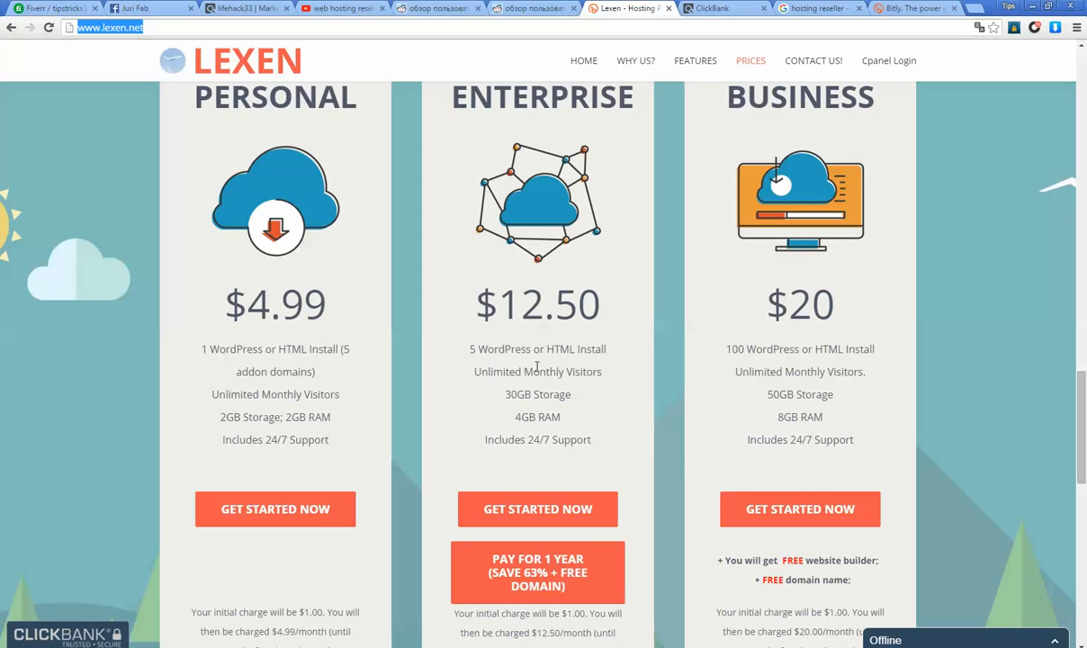
scroll(down, 3)
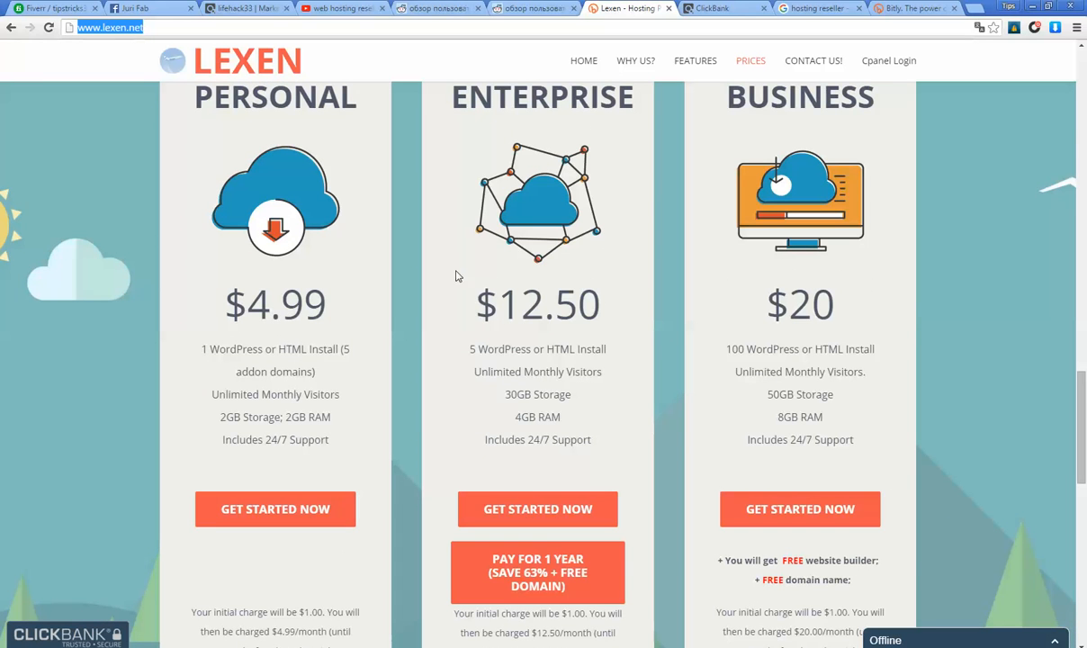
mouse_move(375, 286)
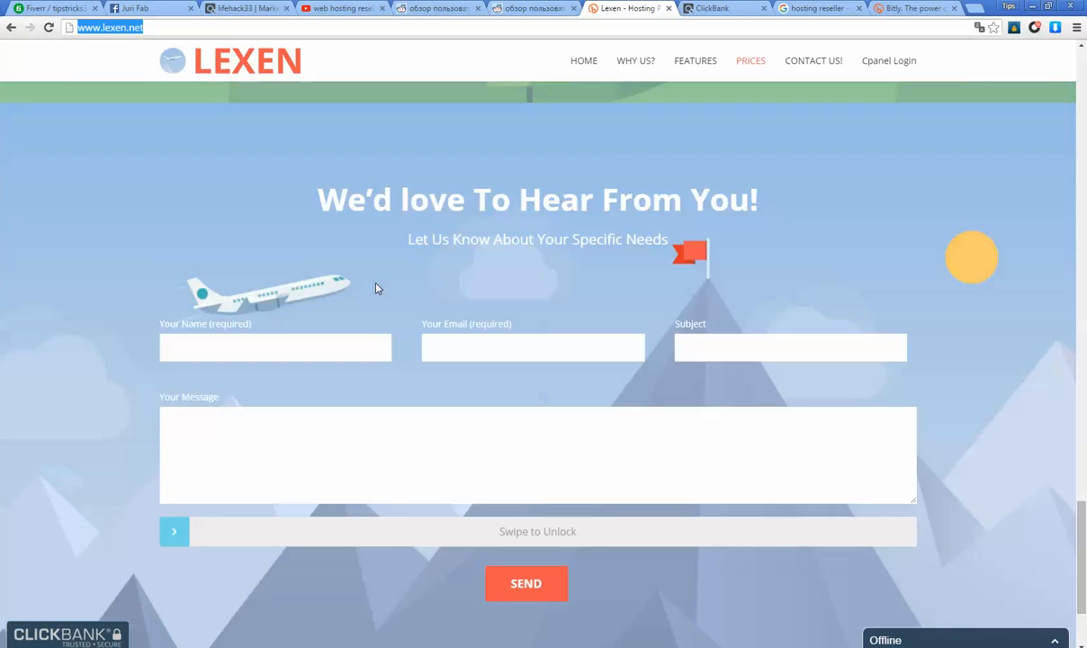
scroll(down, 3)
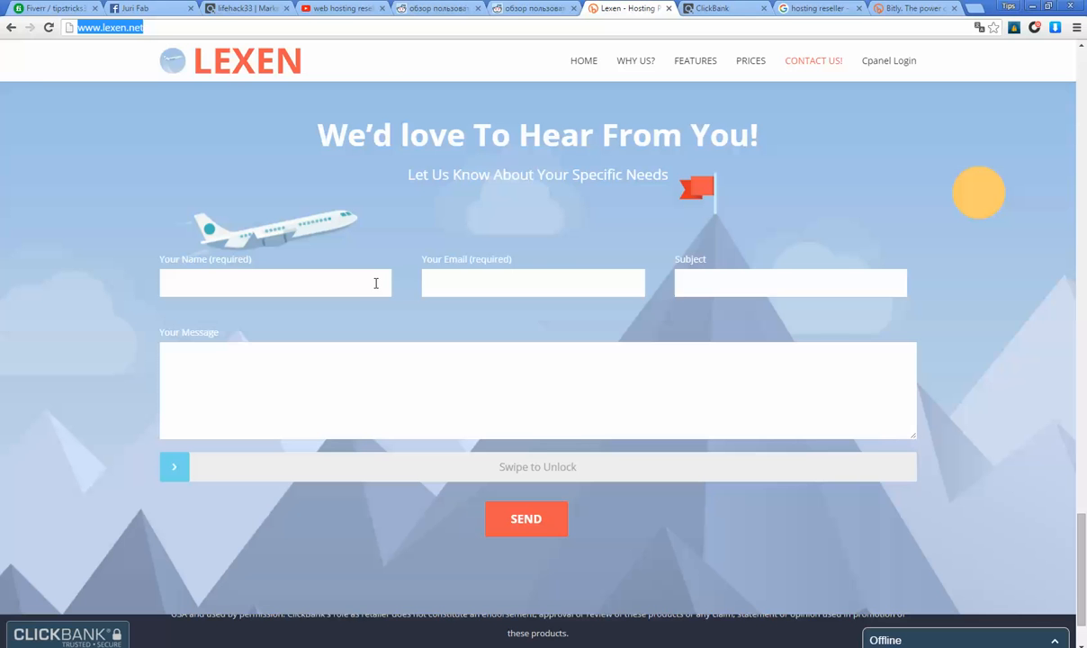
click(750, 61)
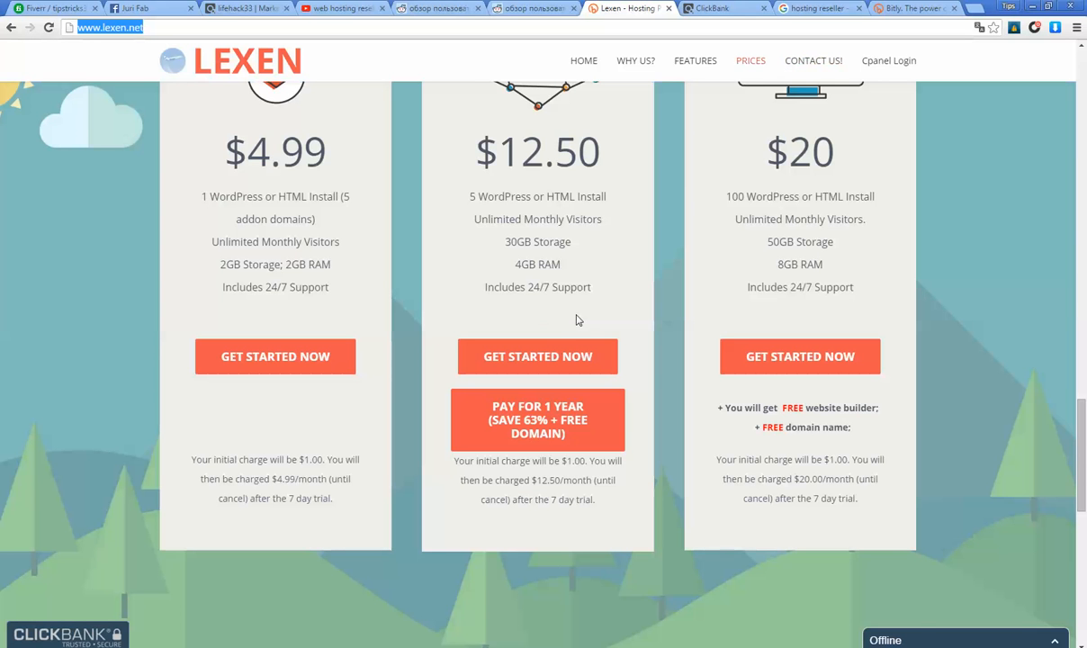
scroll(down, 3)
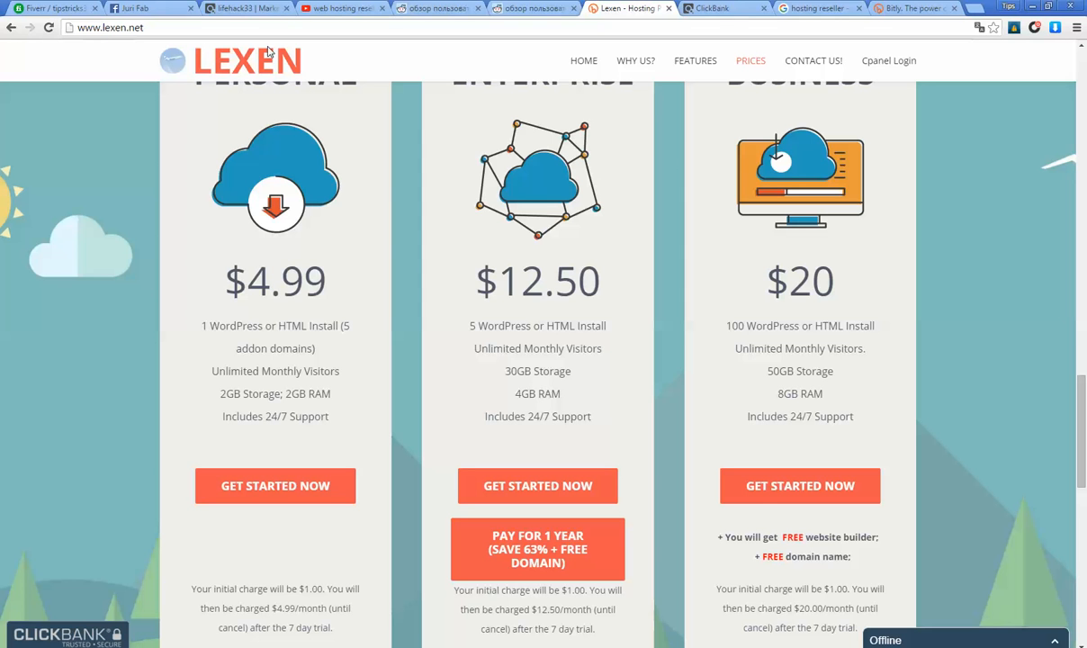
click(112, 27)
text(www.prom)
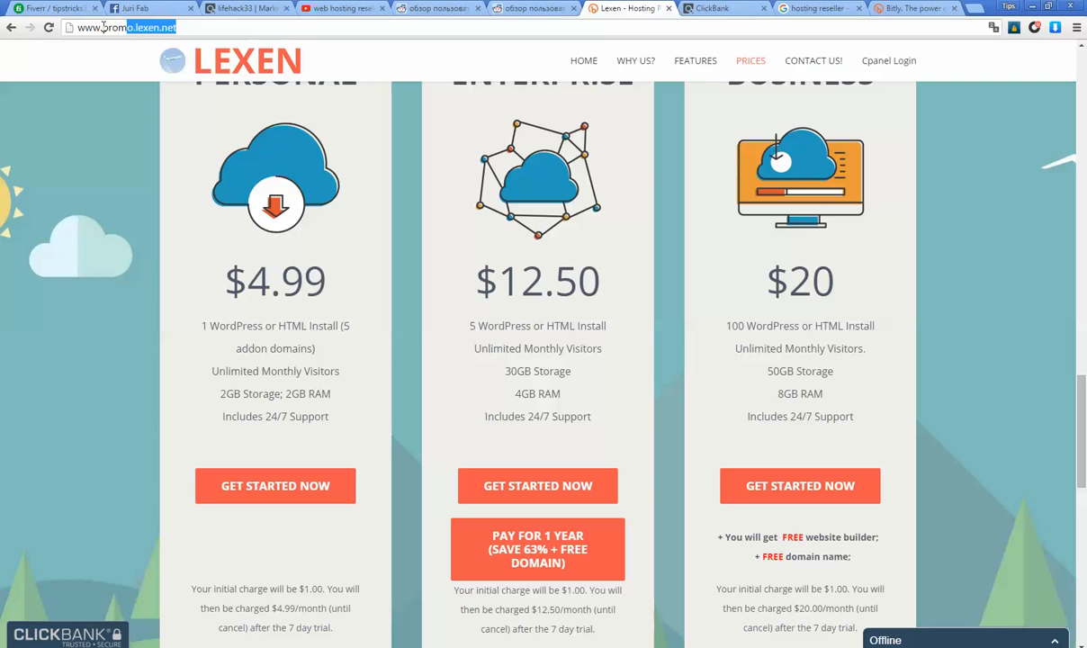
click(126, 27)
text(hosting)
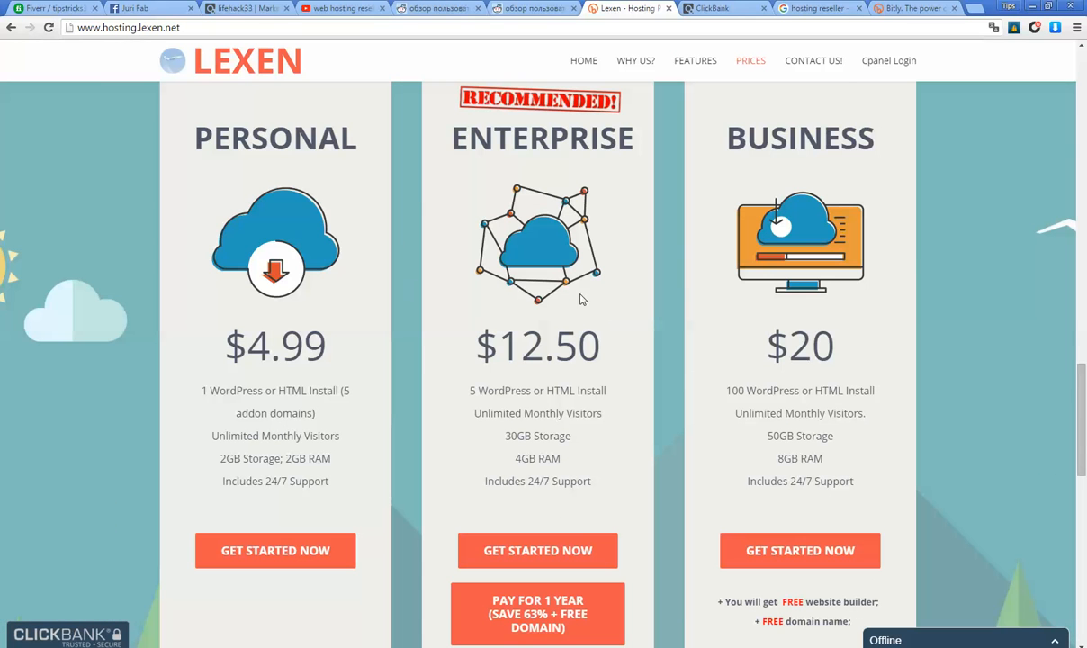
mouse_move(923, 234)
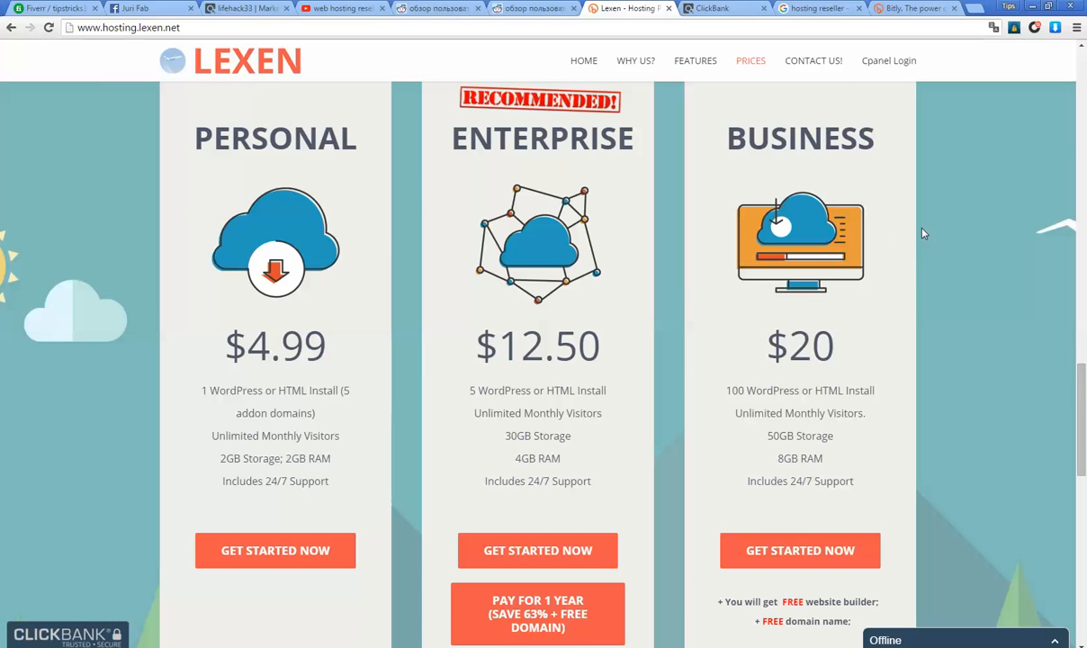
mouse_move(619, 209)
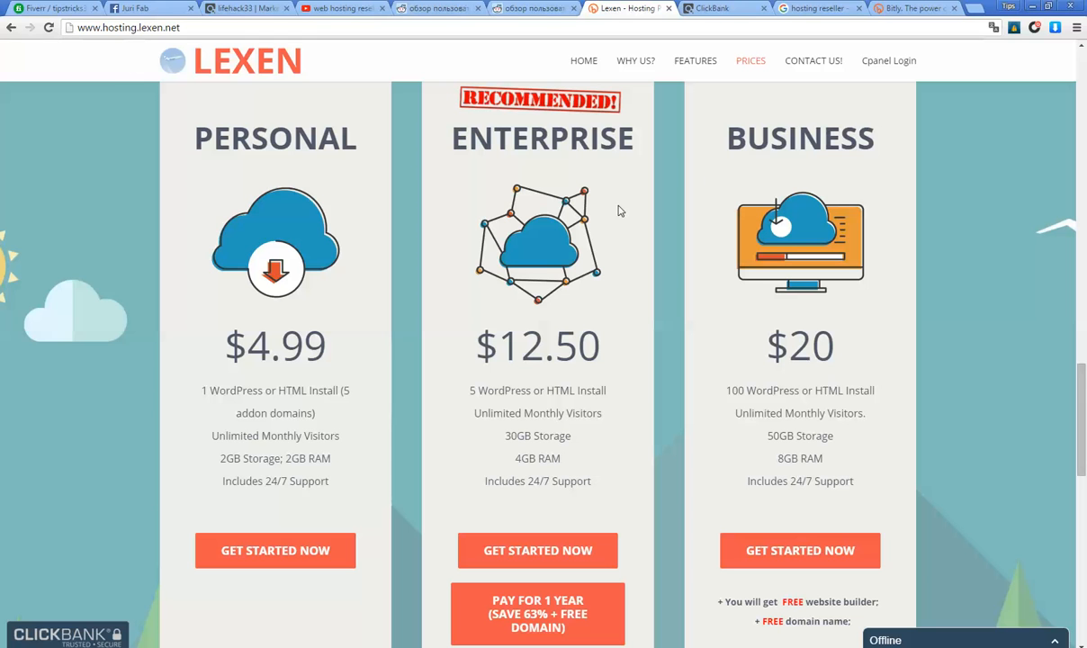
mouse_move(927, 130)
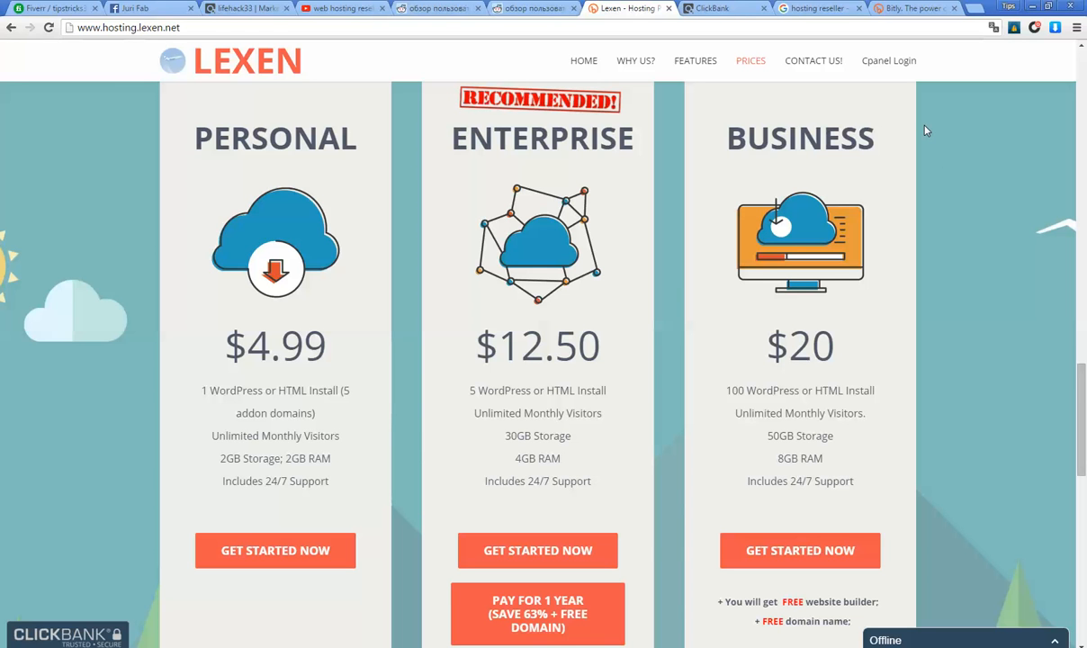
mouse_move(954, 97)
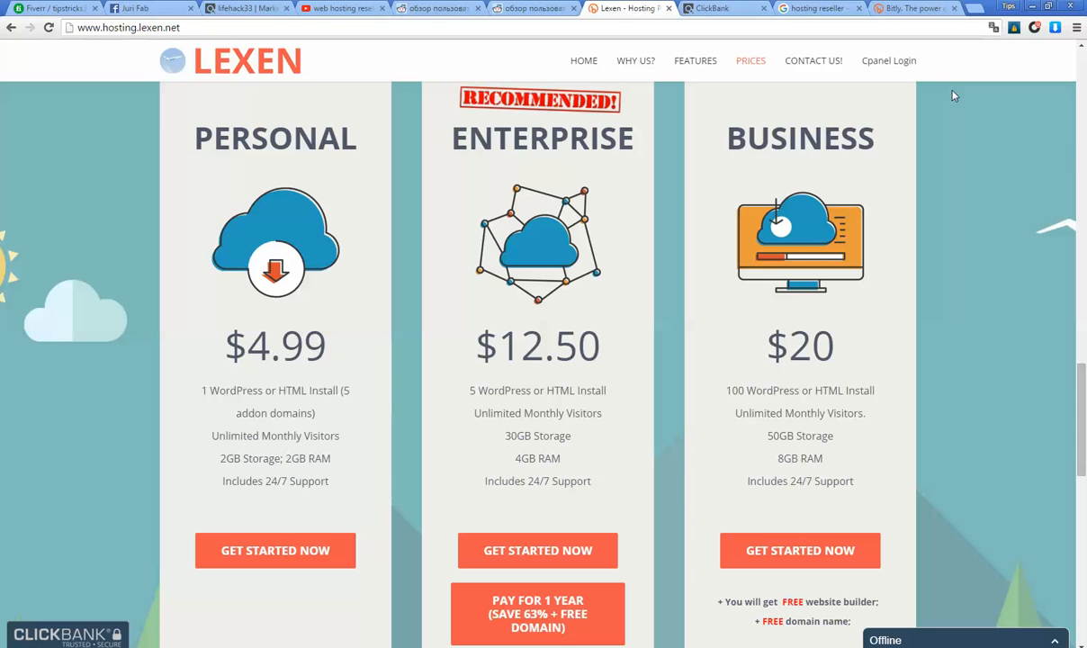
mouse_move(621, 274)
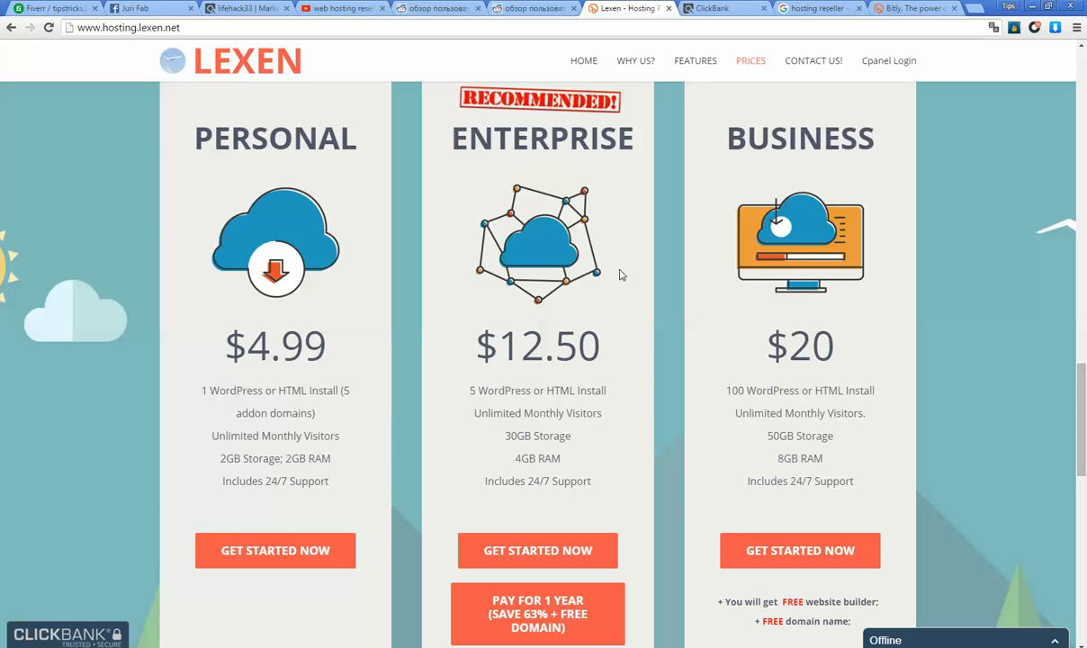
mouse_move(414, 490)
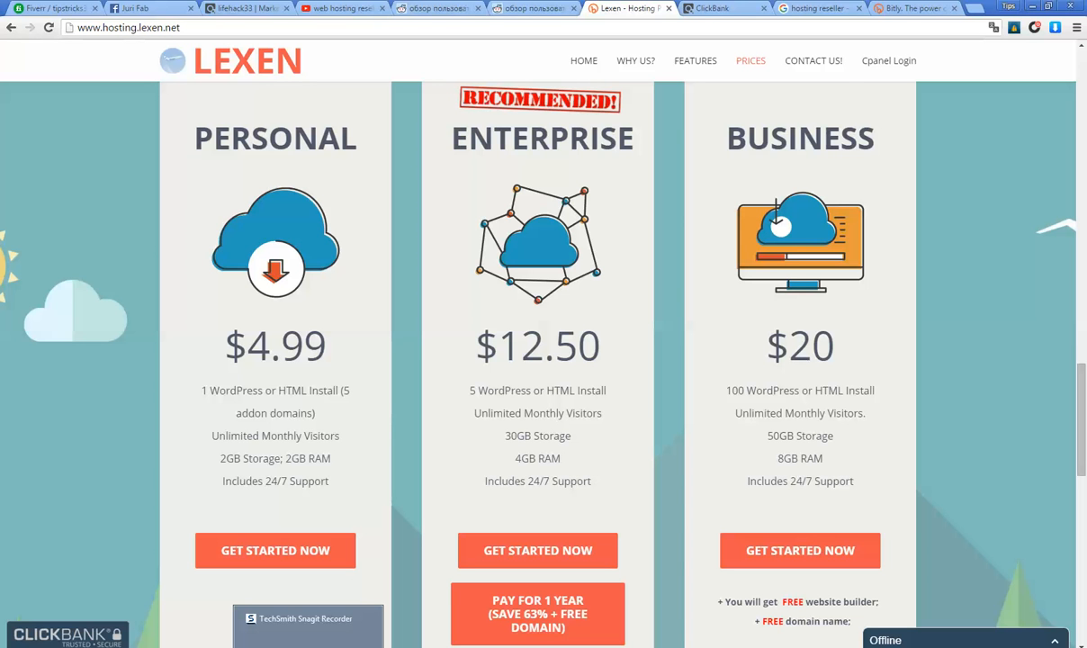
mouse_move(297, 568)
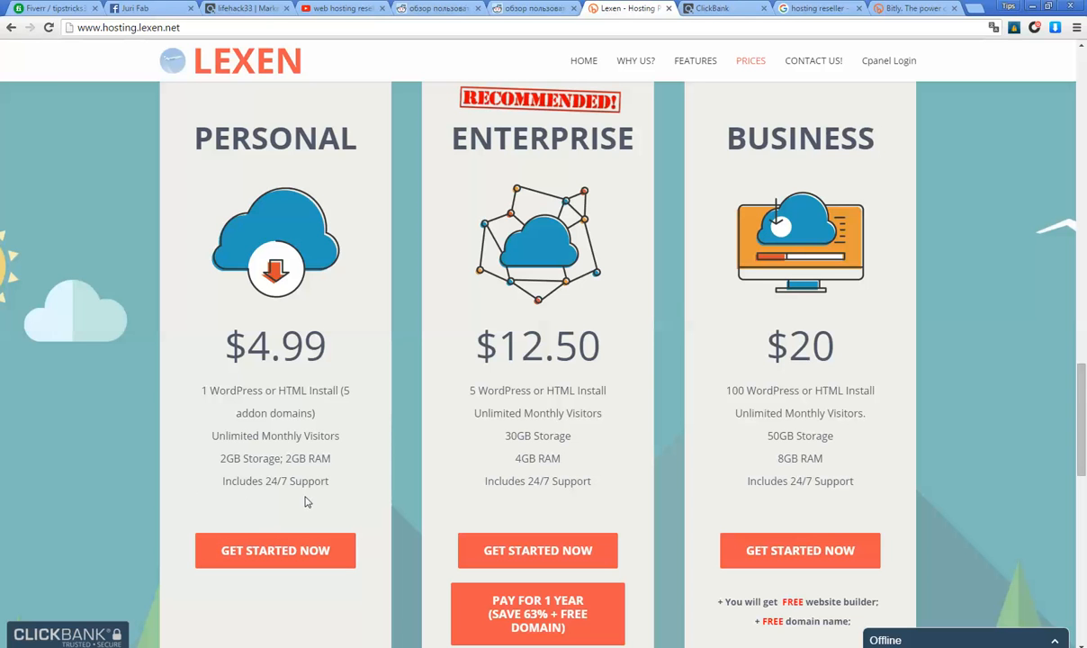
mouse_move(212, 490)
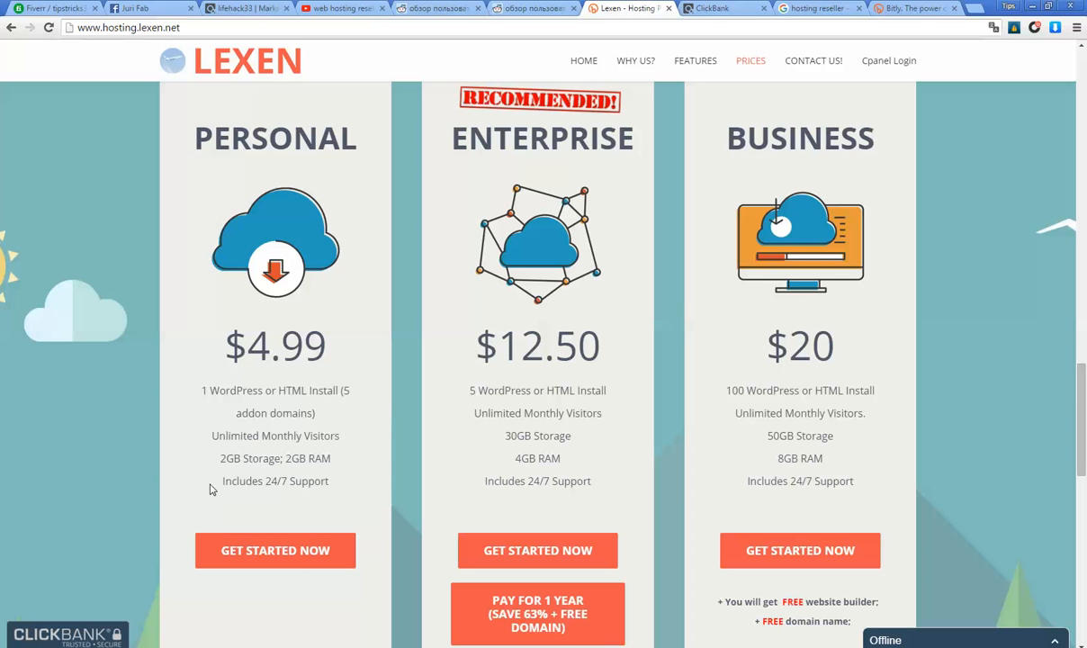
mouse_move(221, 513)
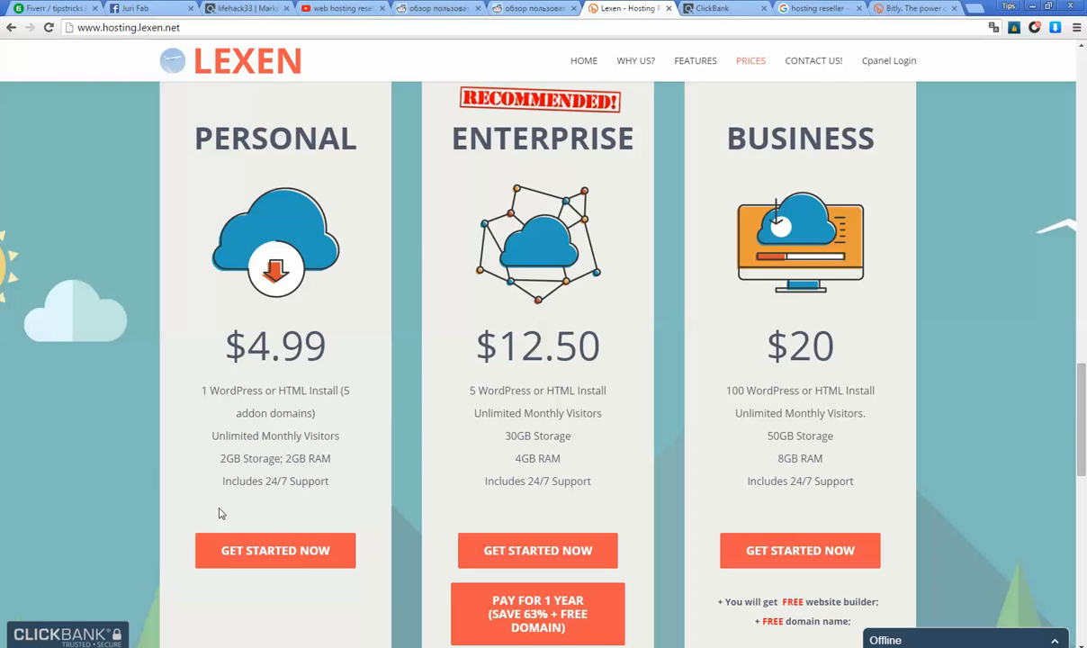